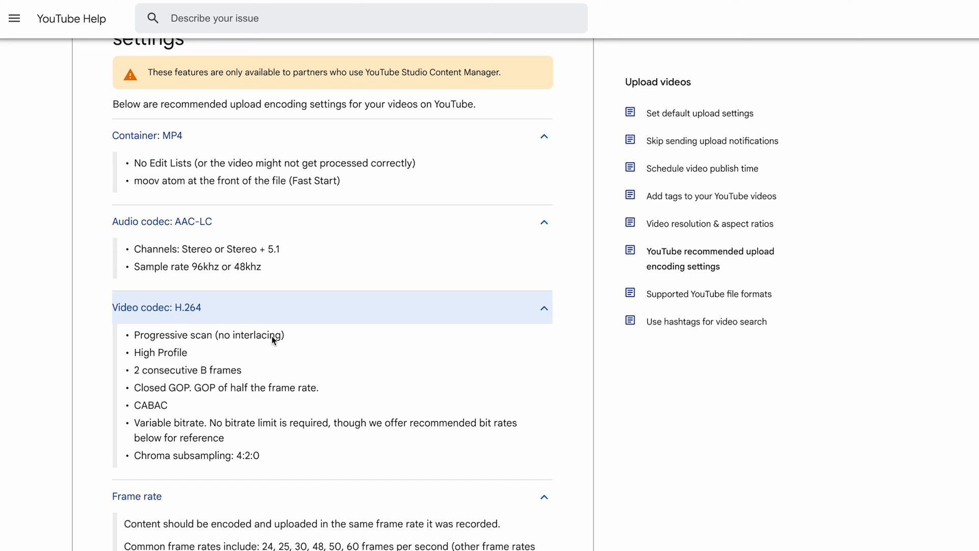
Scroll YouTube Help to the SDR and HDR bitrate tables and mark the 1080p 8 Mbps value
{"action": "scroll", "scroll_direction": "down", "scroll_amount": 3}
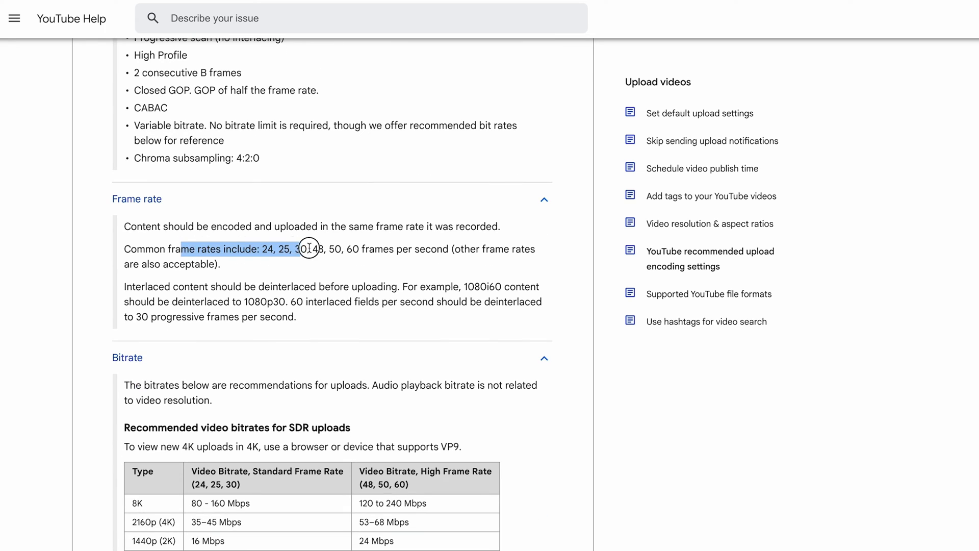
{"action": "scroll", "scroll_direction": "down", "scroll_amount": 3}
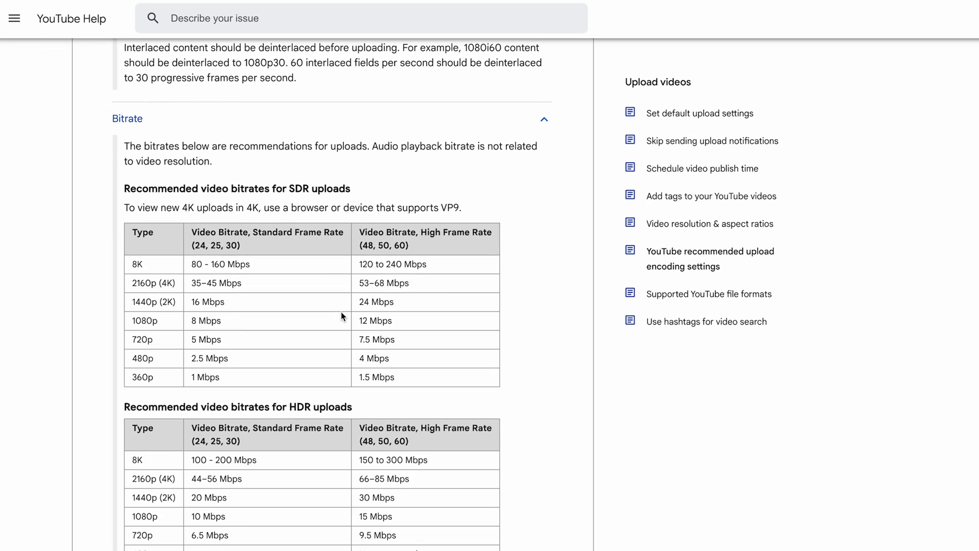
{"action": "scroll", "scroll_direction": "down", "scroll_amount": 3}
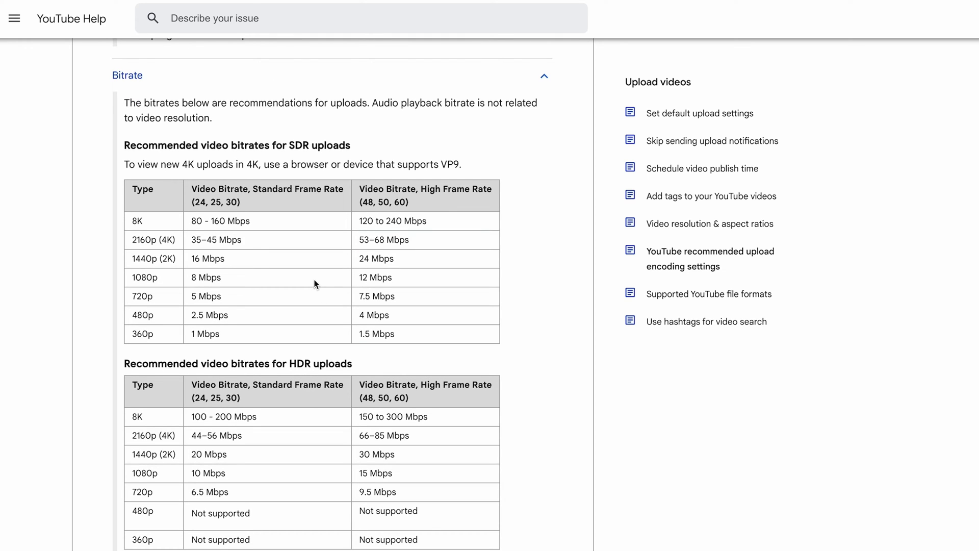
{"action": "scroll", "scroll_direction": "up", "scroll_amount": 3}
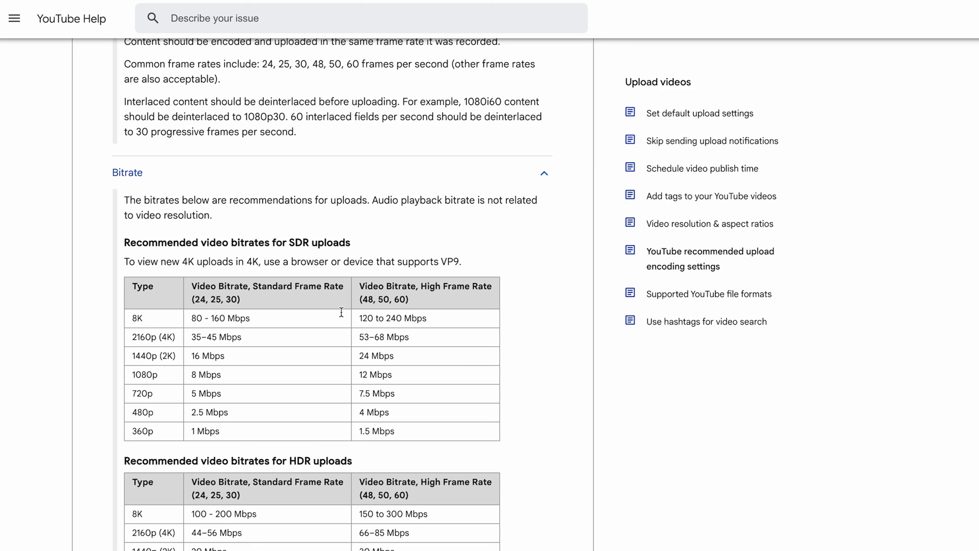
{"action": "scroll", "scroll_direction": "down", "scroll_amount": 3}
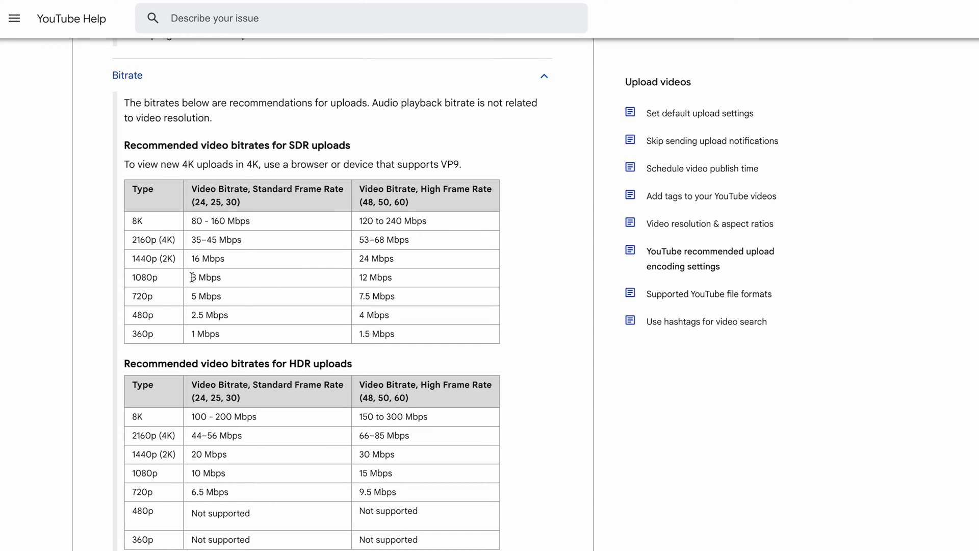
{"action": "double_click", "coordinate": [205, 277]}
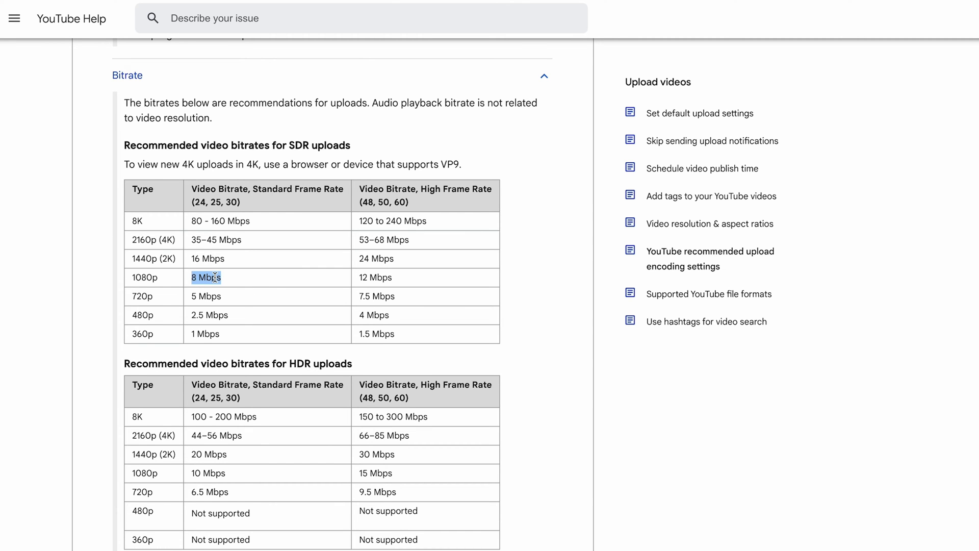
{"action": "scroll", "scroll_direction": "down", "scroll_amount": 3}
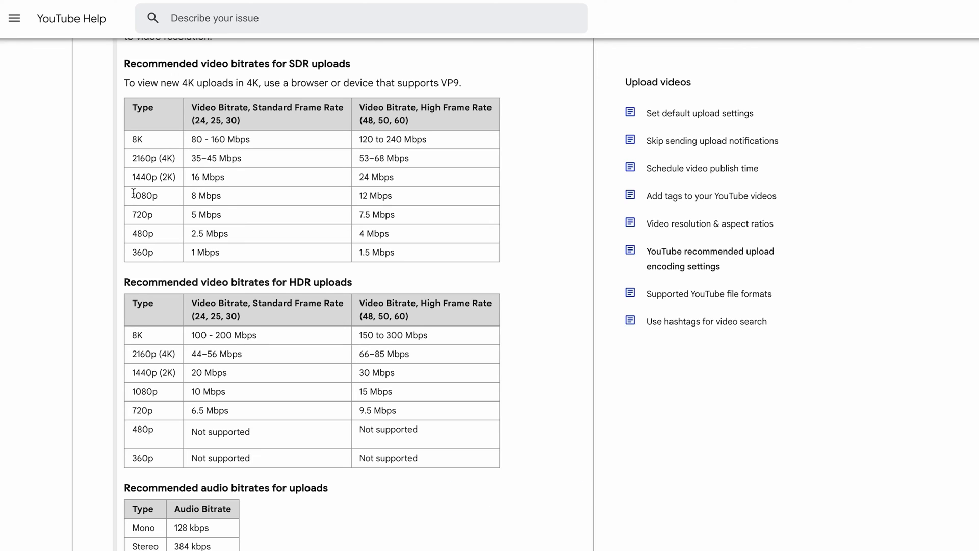
{"action": "left_click_drag", "start_coordinate": [132, 195], "coordinate": [221, 195]}
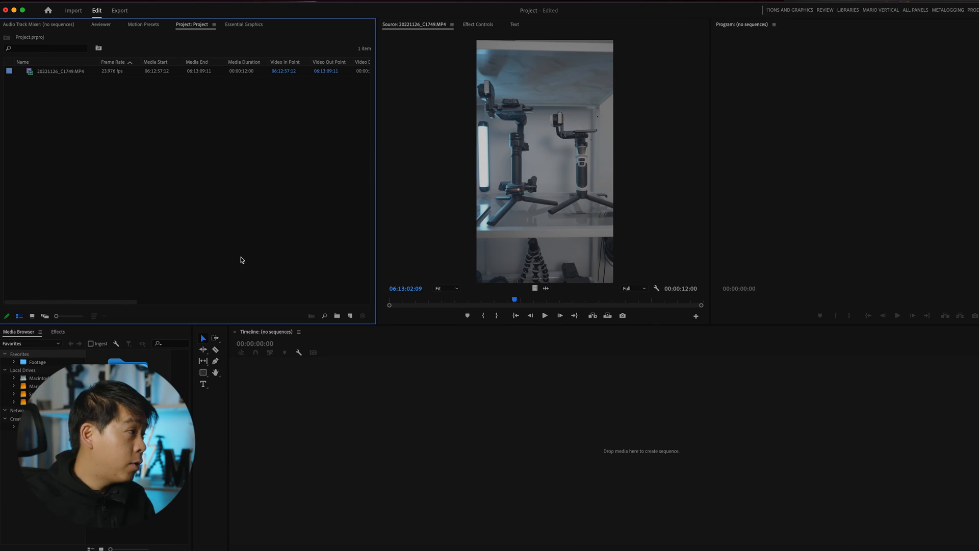
Create a new sequence using the Digital SLR 1080p DSLR 1080p24 preset
{"action": "right_click", "coordinate": [242, 259]}
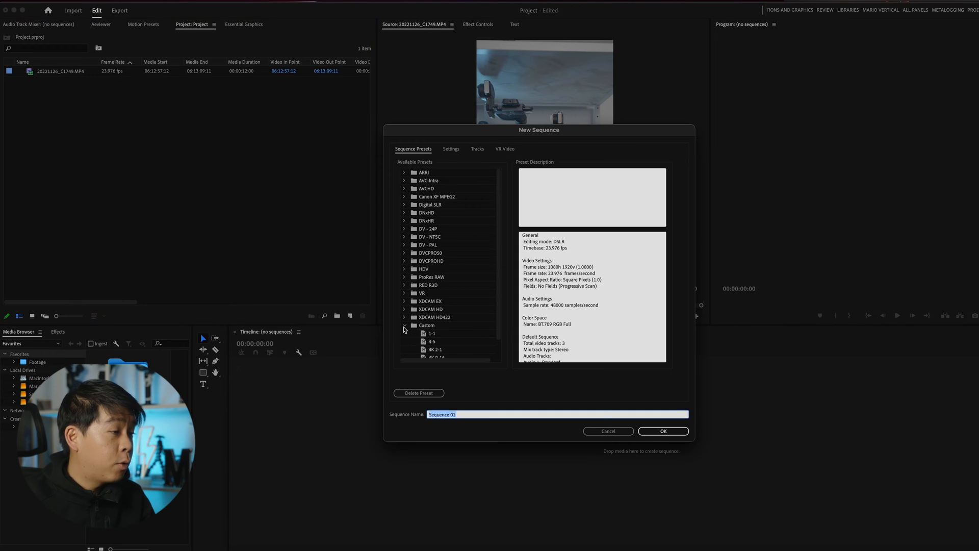
{"action": "scroll", "scroll_direction": "down", "scroll_amount": 3}
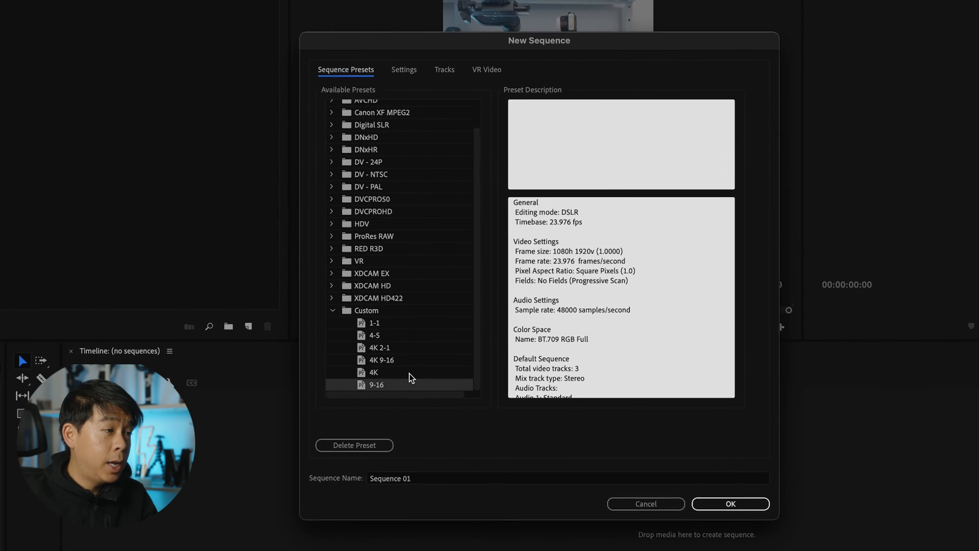
{"action": "left_click", "coordinate": [333, 311]}
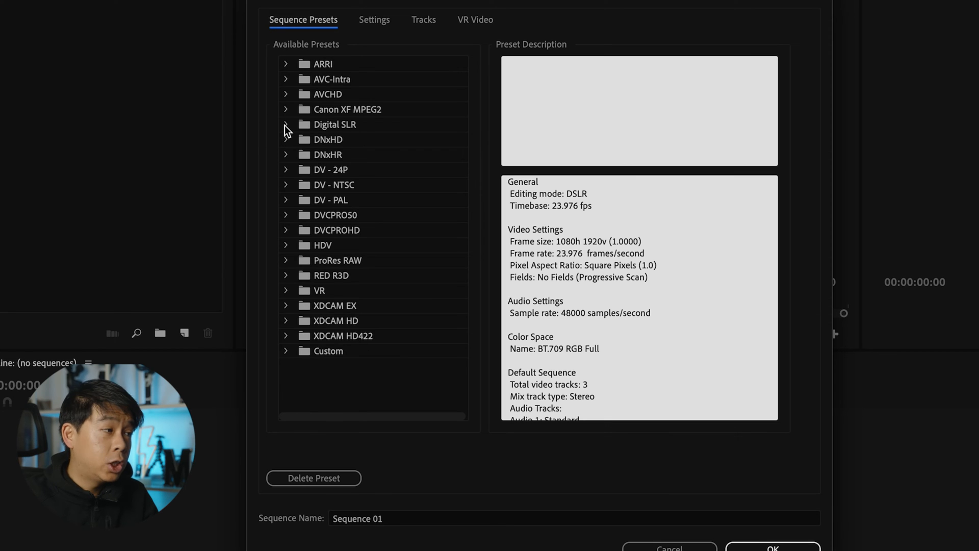
{"action": "left_click", "coordinate": [285, 124]}
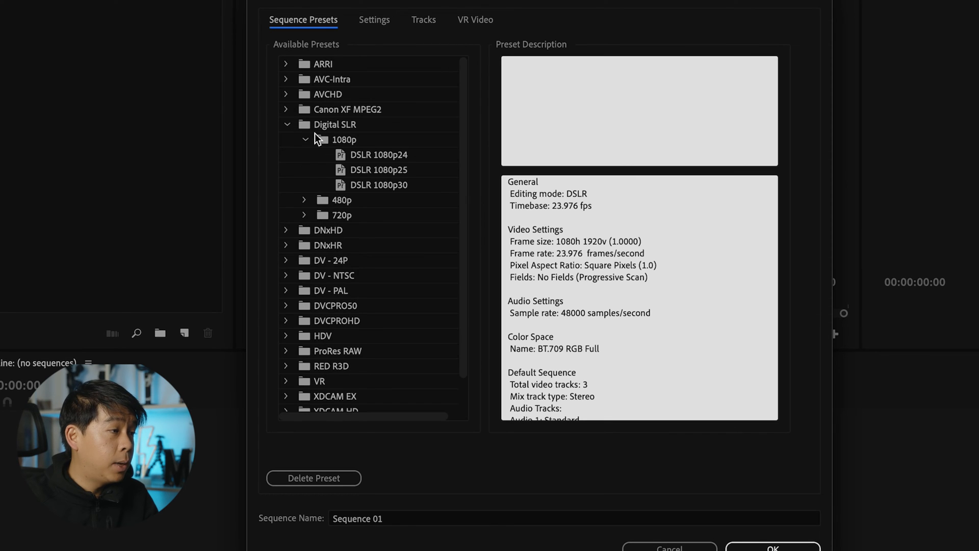
{"action": "left_click", "coordinate": [378, 154]}
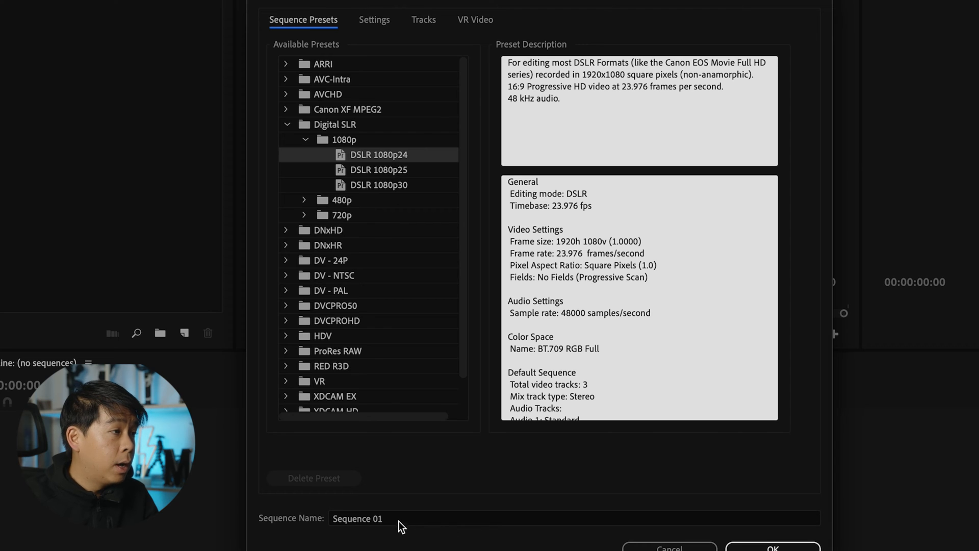
Set the sequence frame size to 1080 horizontal by 1920 vertical
{"action": "left_click", "coordinate": [373, 20]}
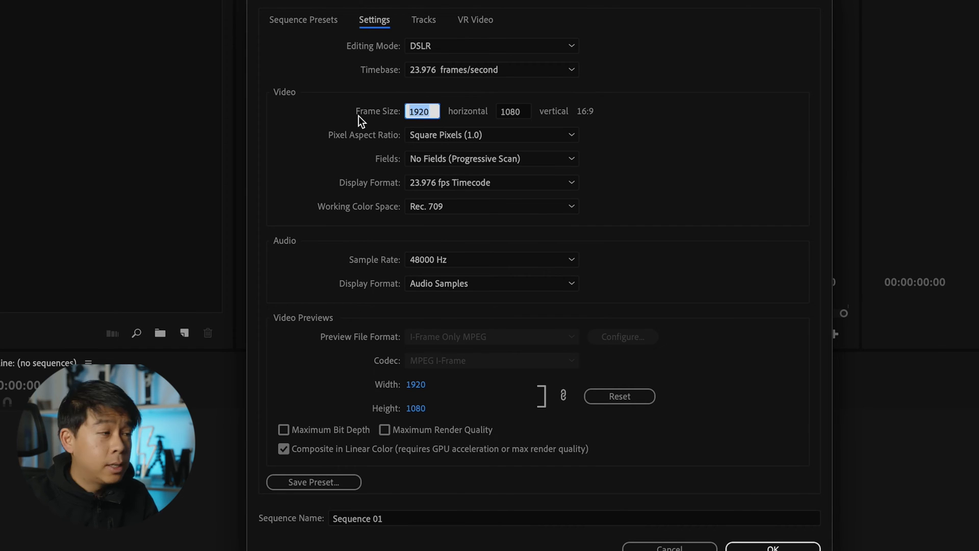
{"action": "mouse_move", "coordinate": [592, 148]}
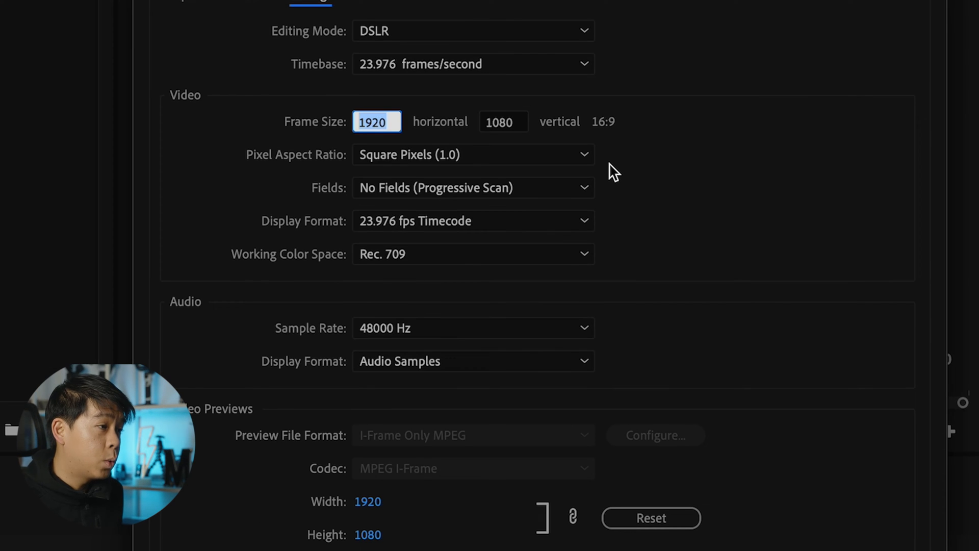
{"action": "type", "text": "19"}
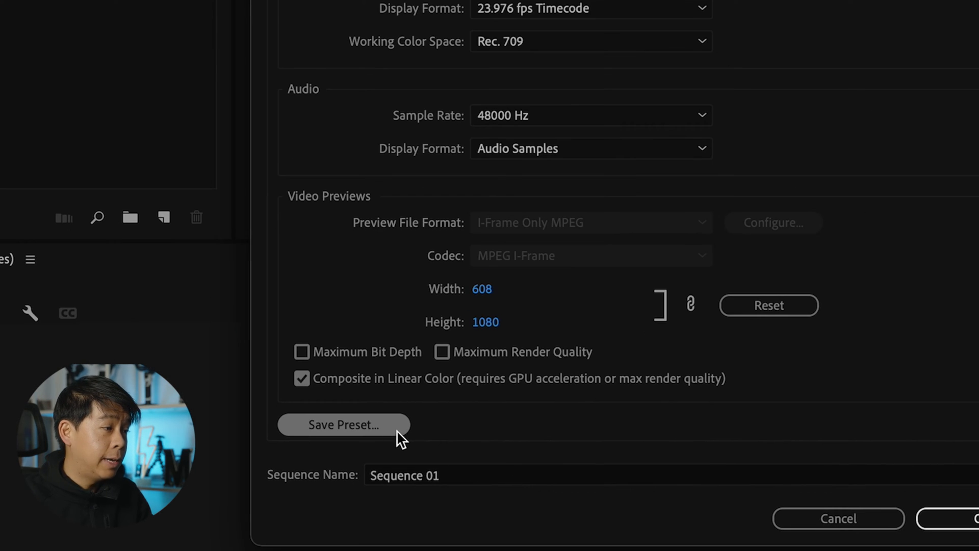
{"action": "left_click", "coordinate": [342, 424]}
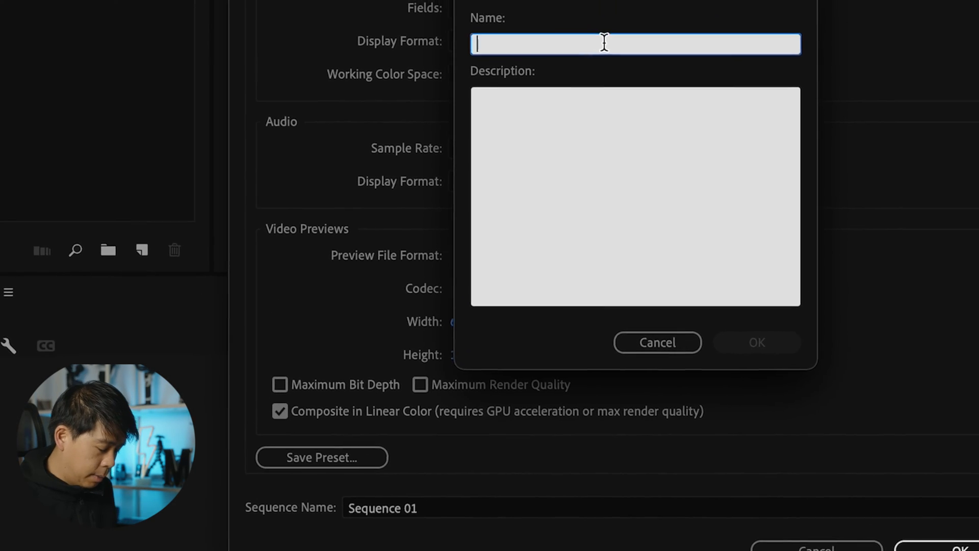
{"action": "type", "text": "YT Shorts Preset"}
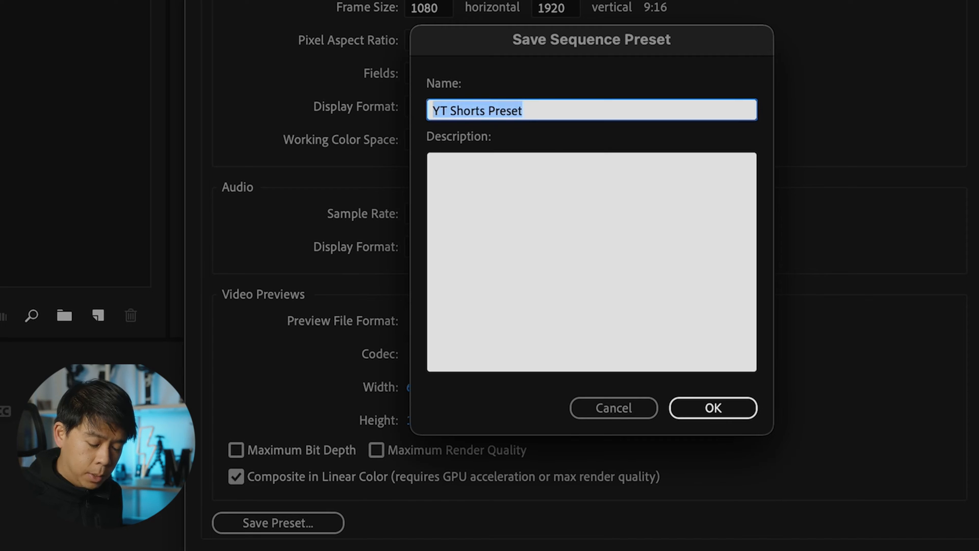
{"action": "type", "text": "9"}
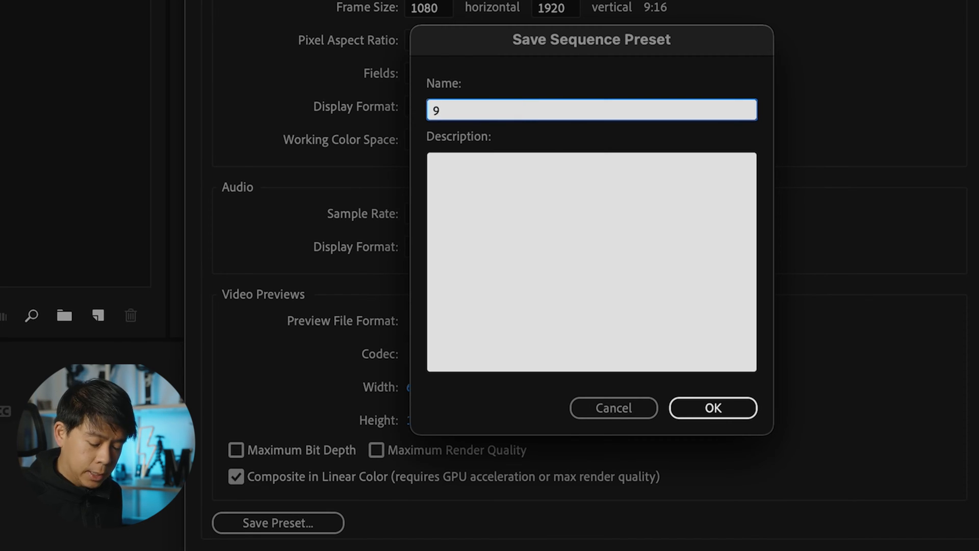
{"action": "type", "text": "-16"}
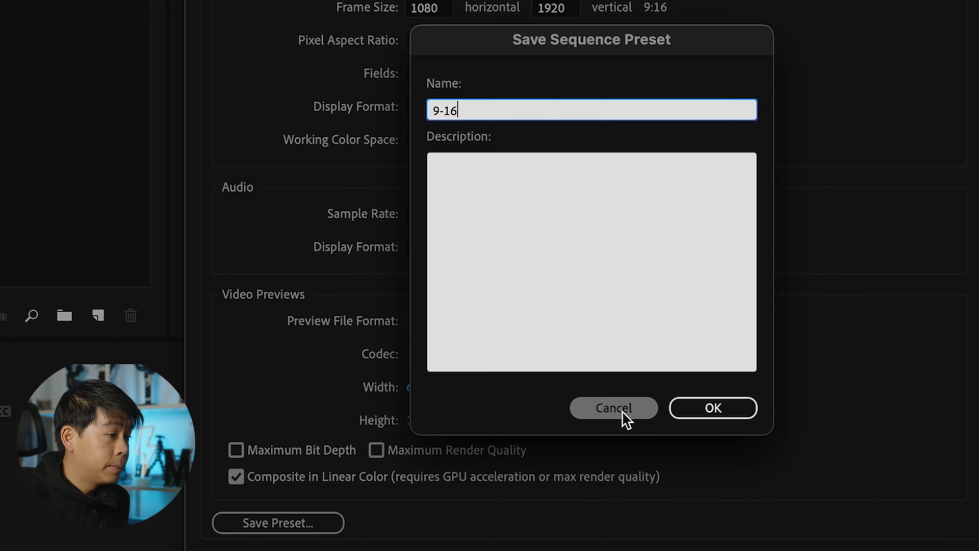
{"action": "left_click", "coordinate": [612, 408]}
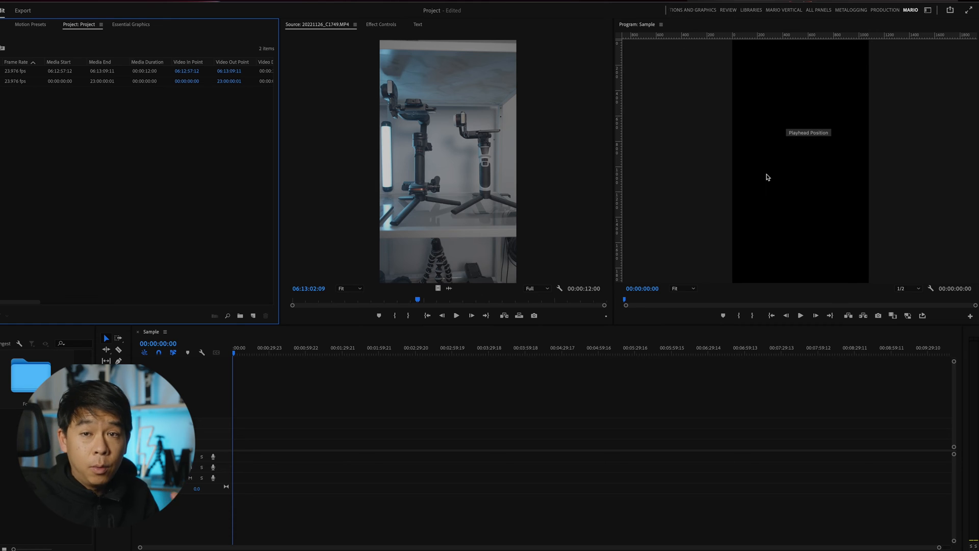
{"action": "mouse_move", "coordinate": [764, 176]}
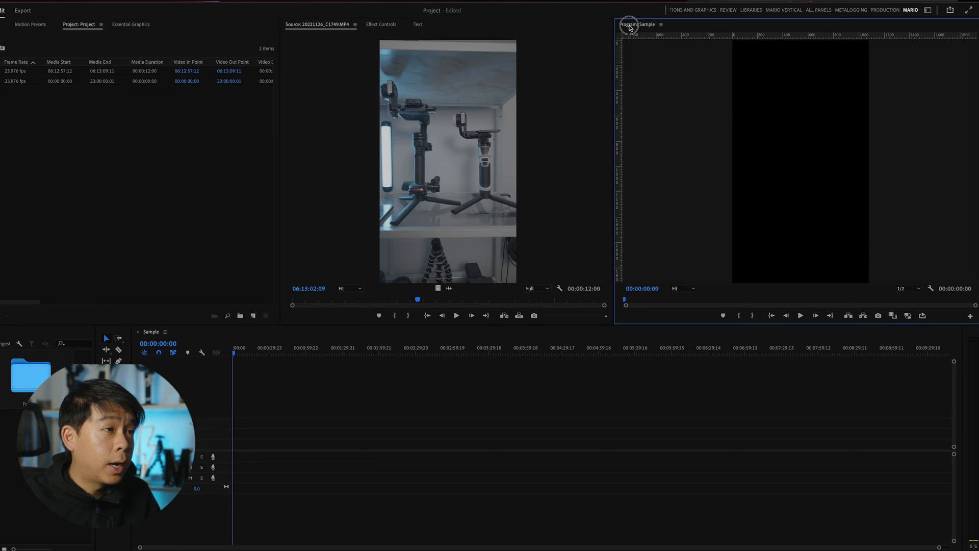
{"action": "mouse_move", "coordinate": [649, 56]}
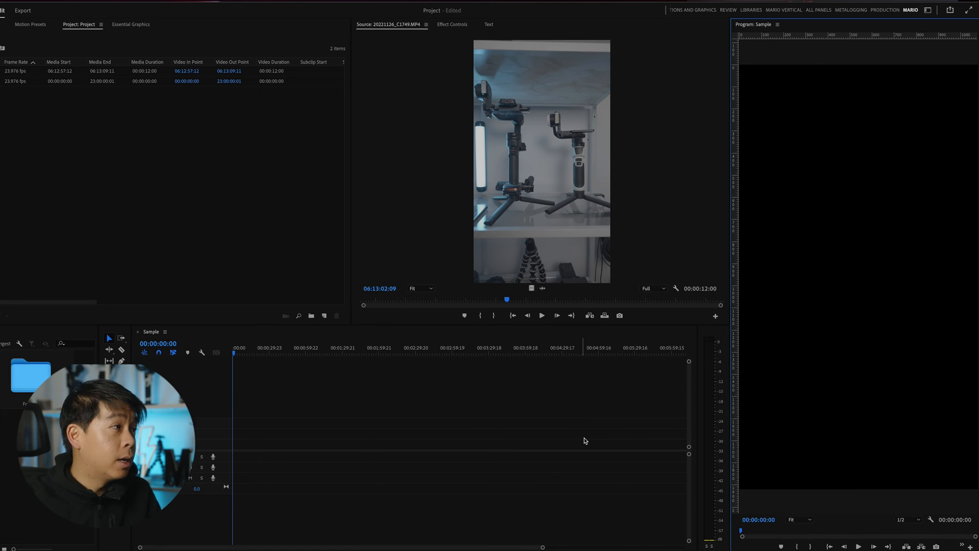
Show the vertical gimbal clip in the Source Monitor beside the empty Sample timeline
{"action": "left_click", "coordinate": [308, 5]}
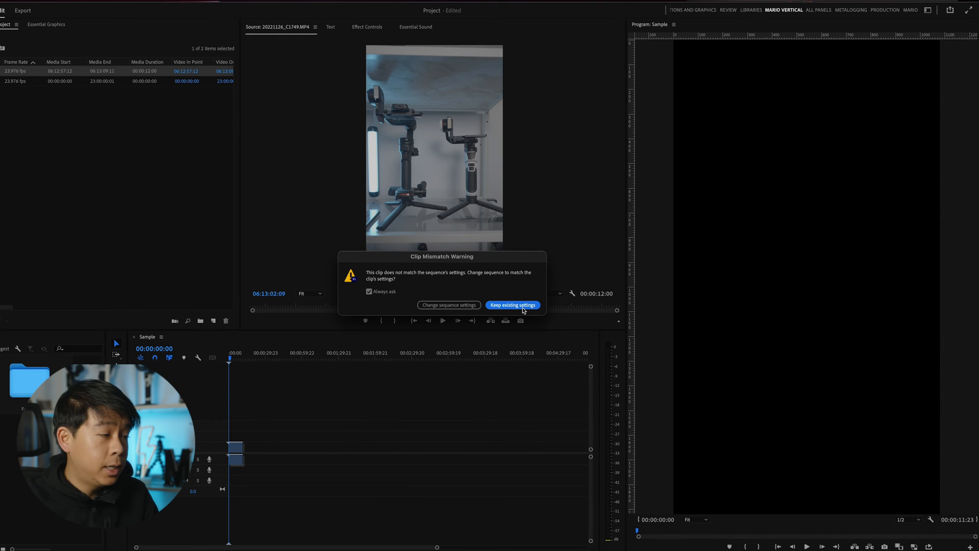
Choose 'Keep existing settings' in the Clip Mismatch Warning for the gimbal clip
{"action": "left_click", "coordinate": [511, 305]}
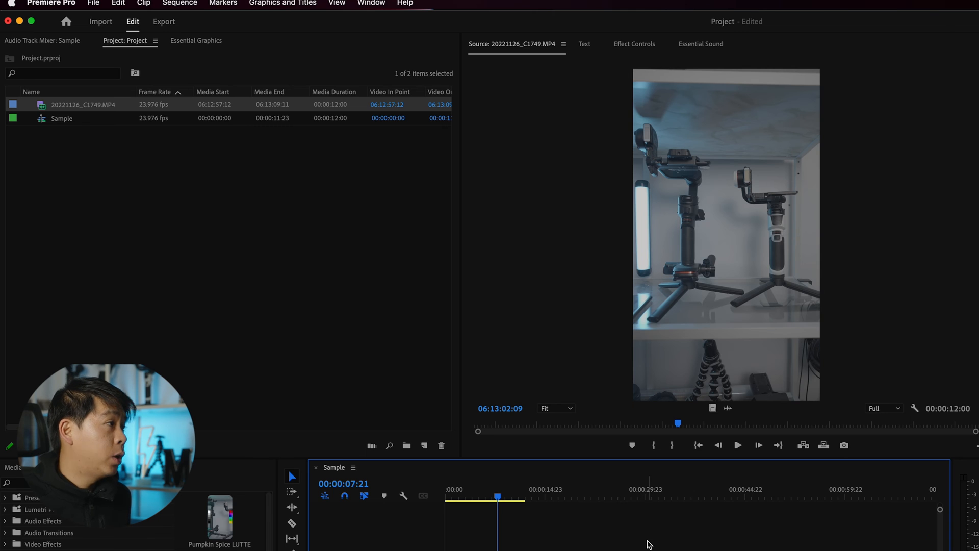
Export Sample as media named Video.mp4, saving to the Samsung_T5 drive
{"action": "left_click", "coordinate": [93, 4]}
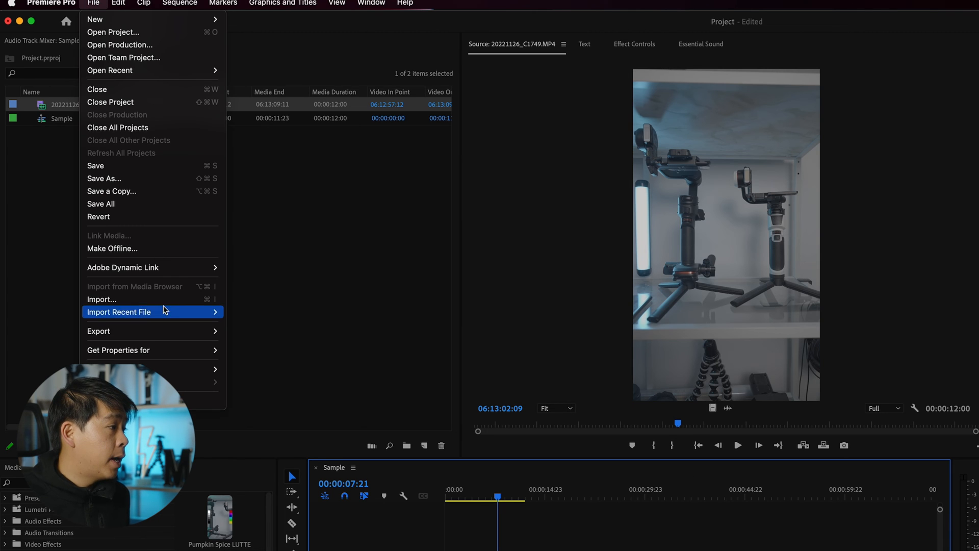
{"action": "key", "text": "cmd+m"}
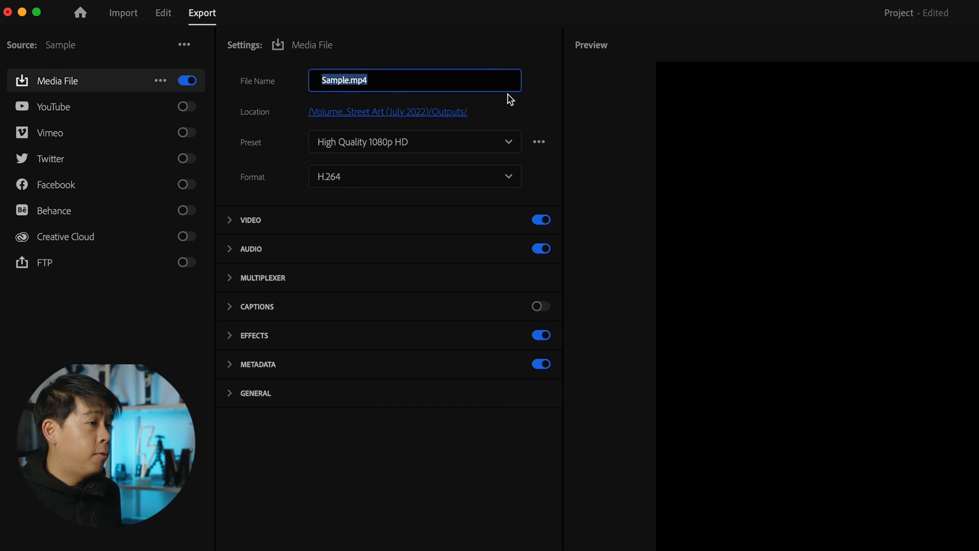
{"action": "type", "text": "Video"}
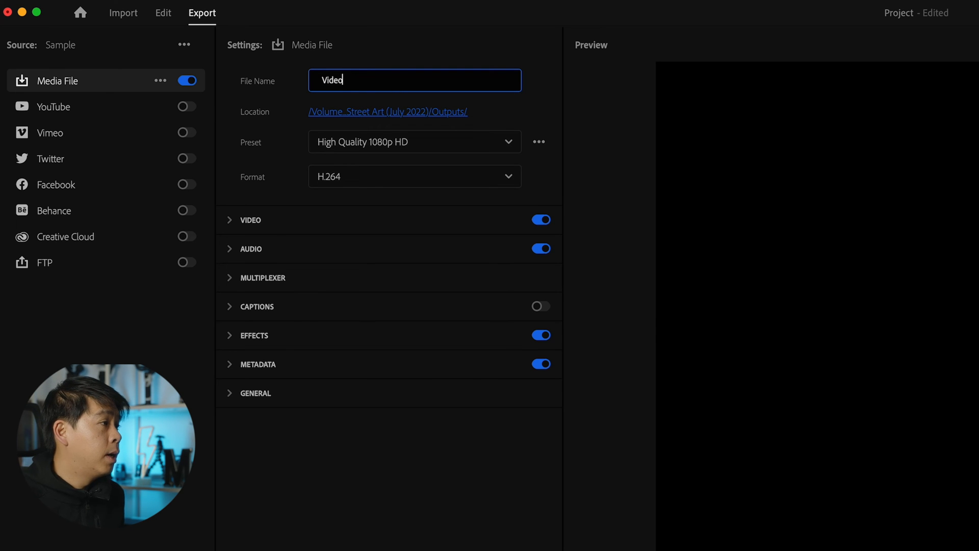
{"action": "left_click", "coordinate": [414, 141]}
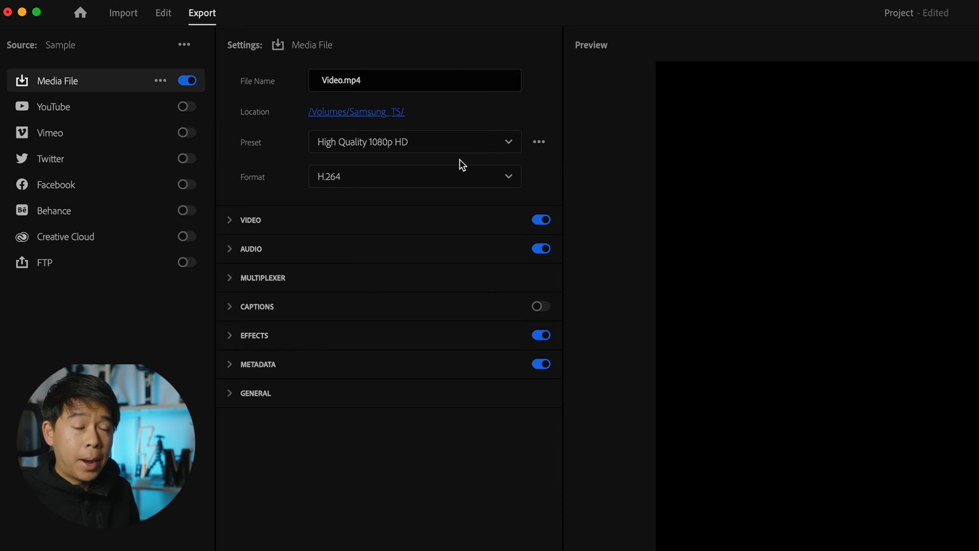
{"action": "left_click", "coordinate": [414, 176]}
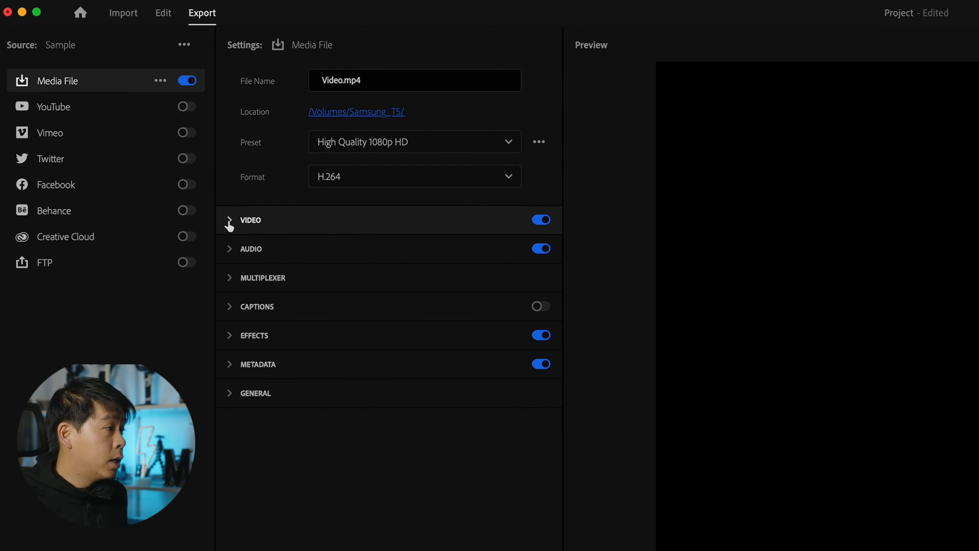
Match video to source: 1080x1920 frame size, 23.976 fps, progressive field order, square pixels
{"action": "left_click", "coordinate": [250, 220]}
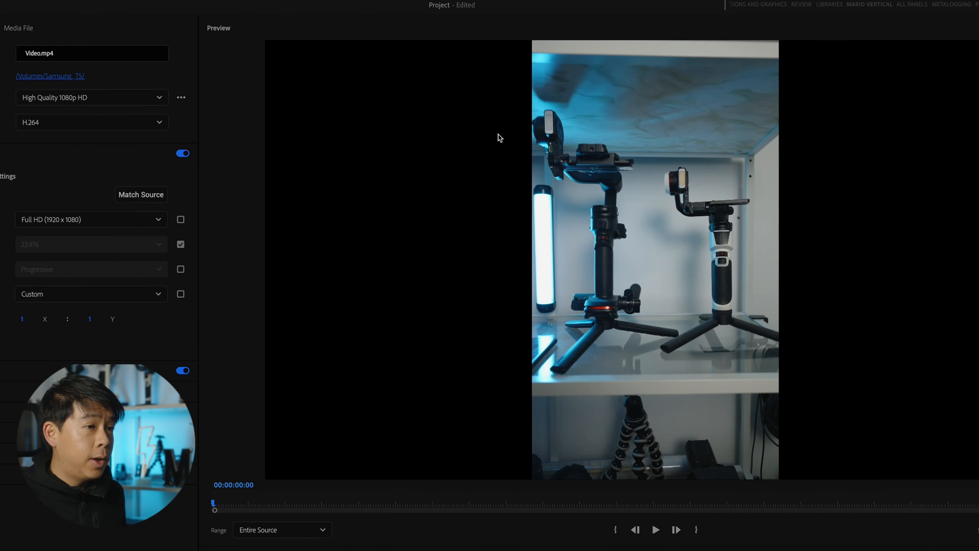
{"action": "mouse_move", "coordinate": [513, 306]}
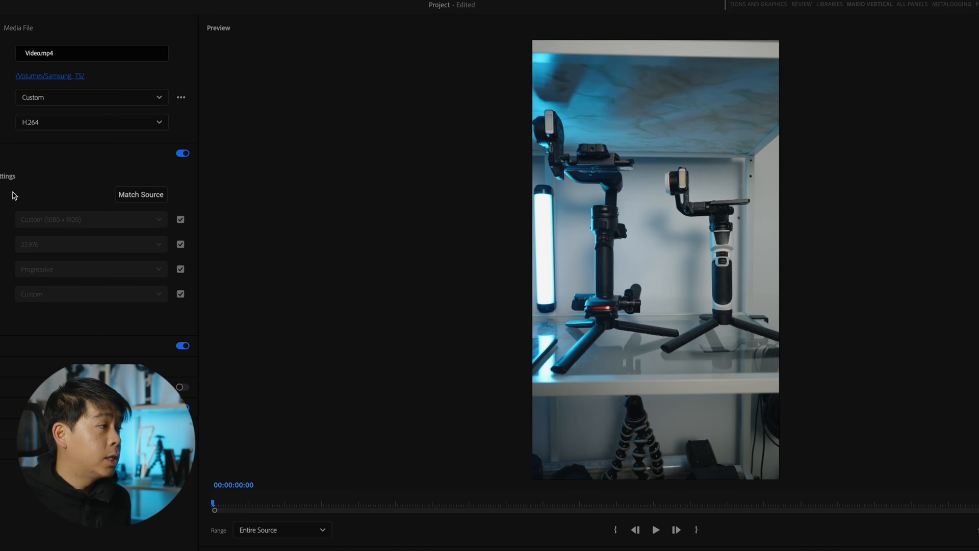
{"action": "mouse_move", "coordinate": [136, 251]}
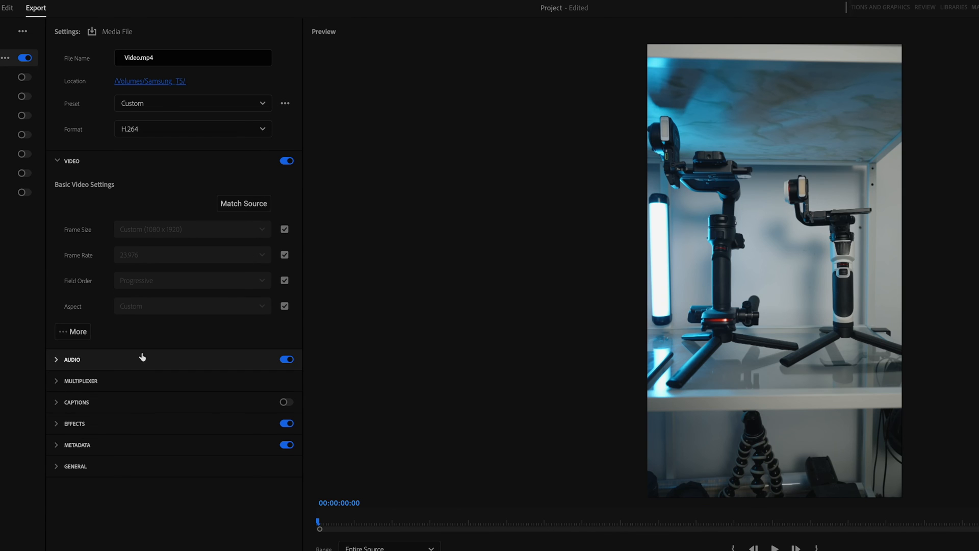
{"action": "left_click", "coordinate": [72, 331]}
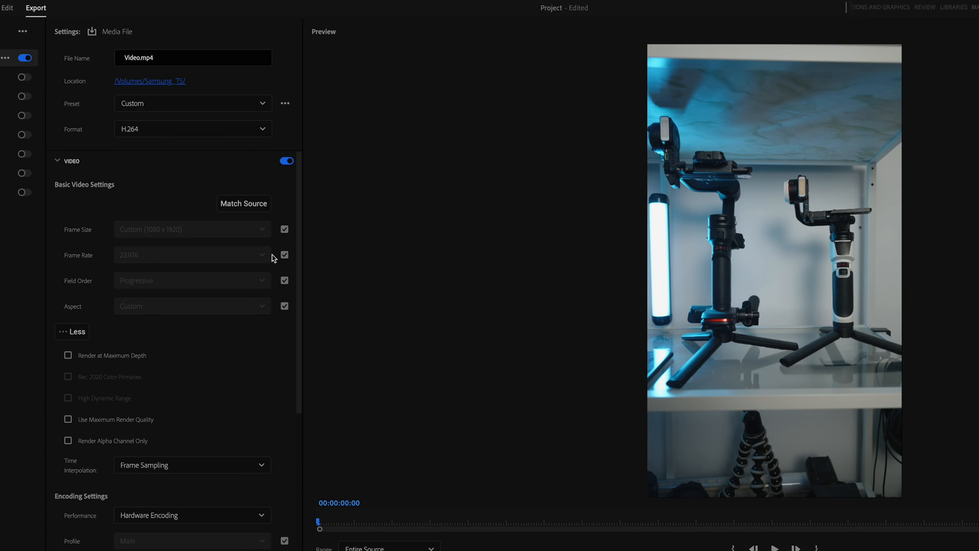
{"action": "mouse_move", "coordinate": [175, 238]}
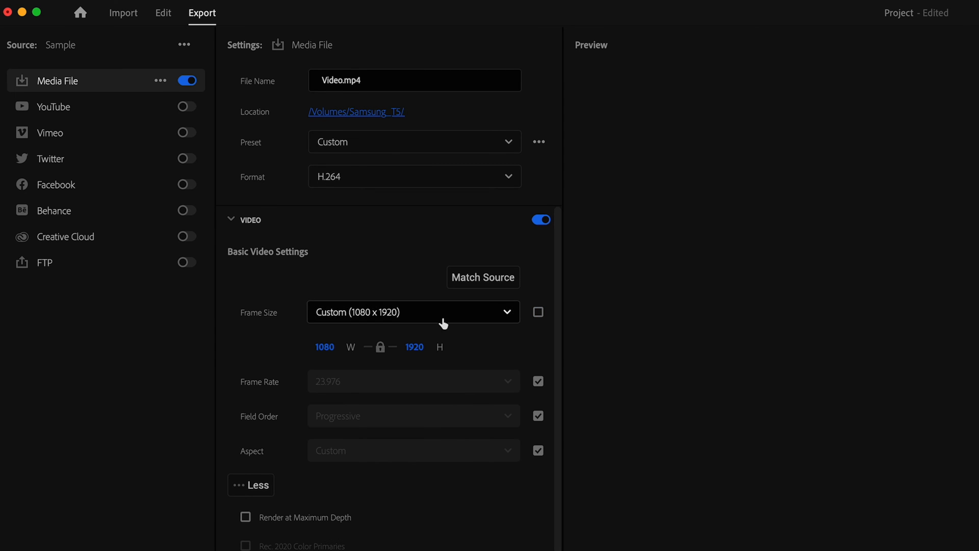
{"action": "left_click", "coordinate": [538, 311]}
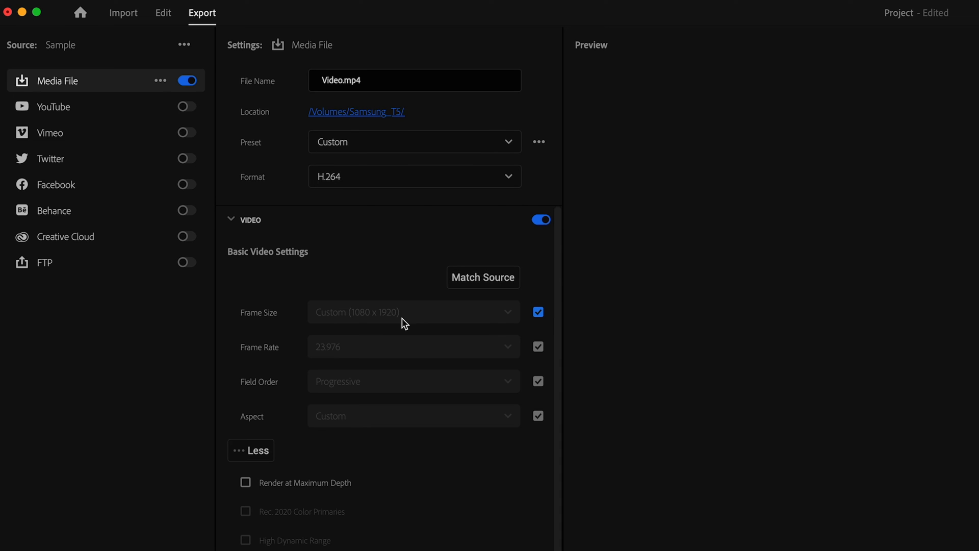
{"action": "mouse_move", "coordinate": [286, 362]}
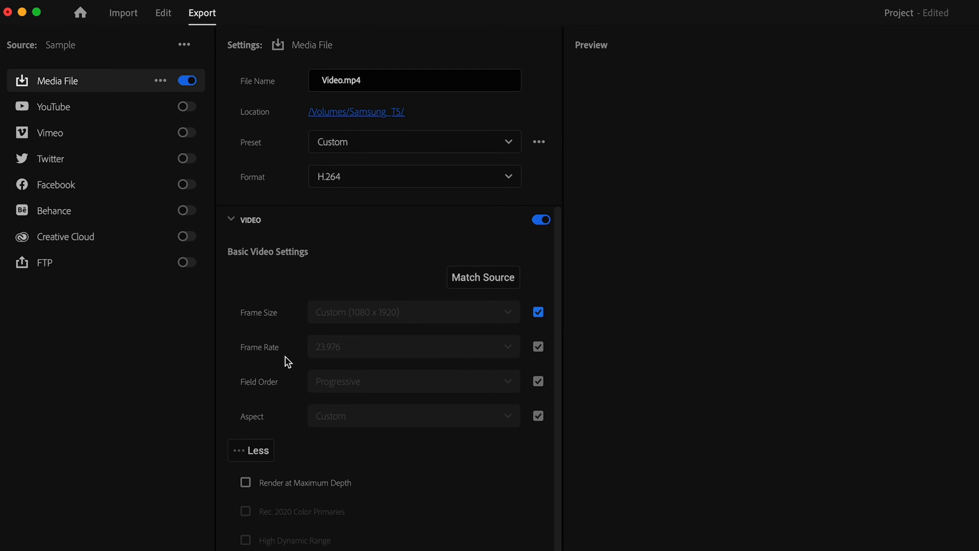
{"action": "left_click", "coordinate": [538, 346]}
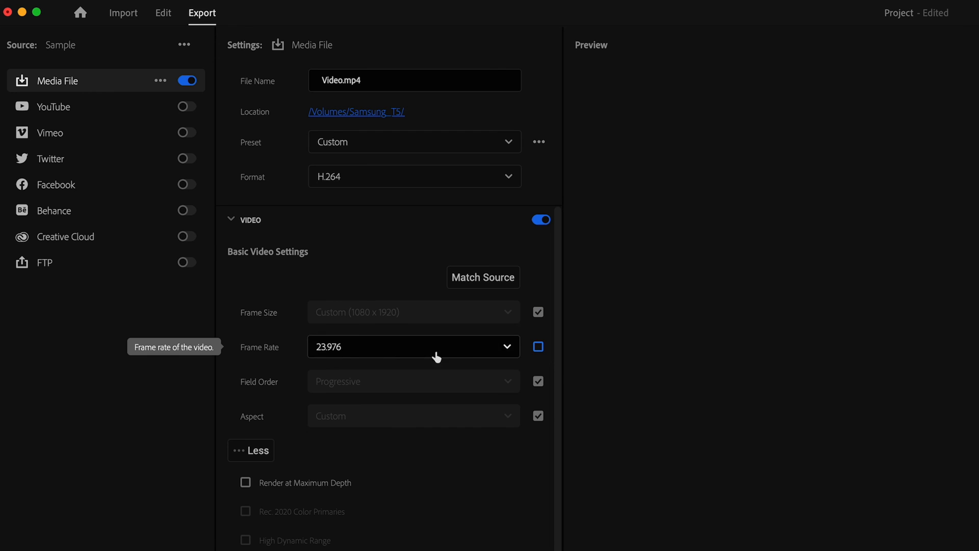
{"action": "left_click", "coordinate": [538, 347]}
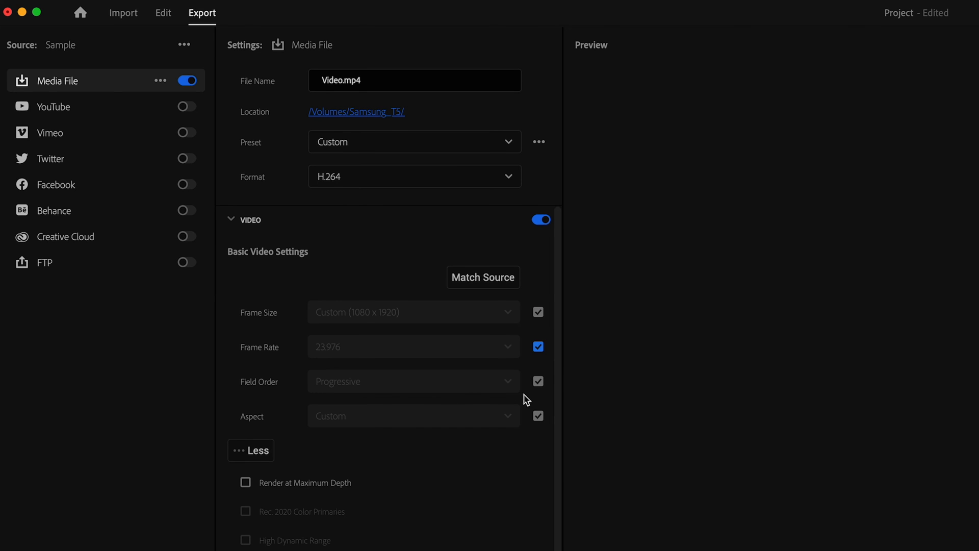
{"action": "left_click", "coordinate": [538, 381]}
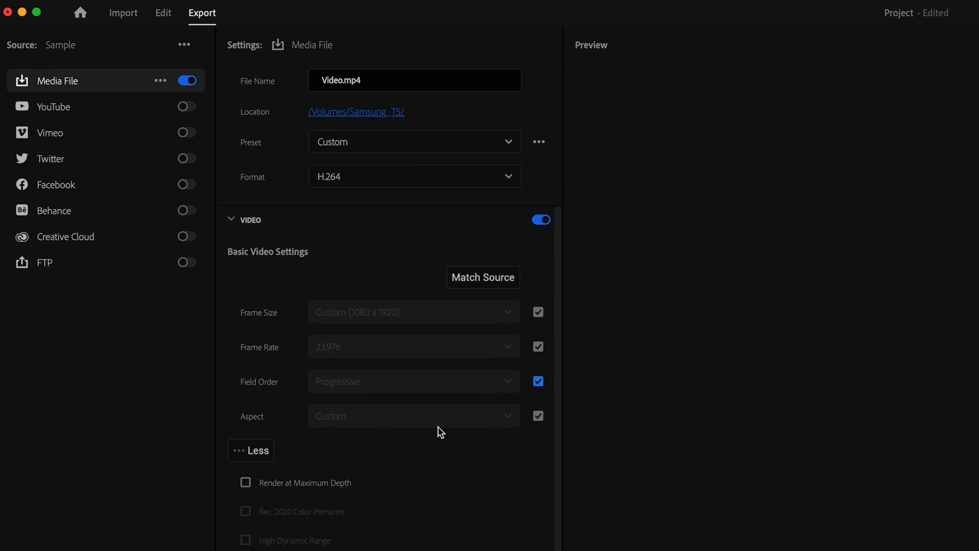
{"action": "left_click", "coordinate": [414, 416]}
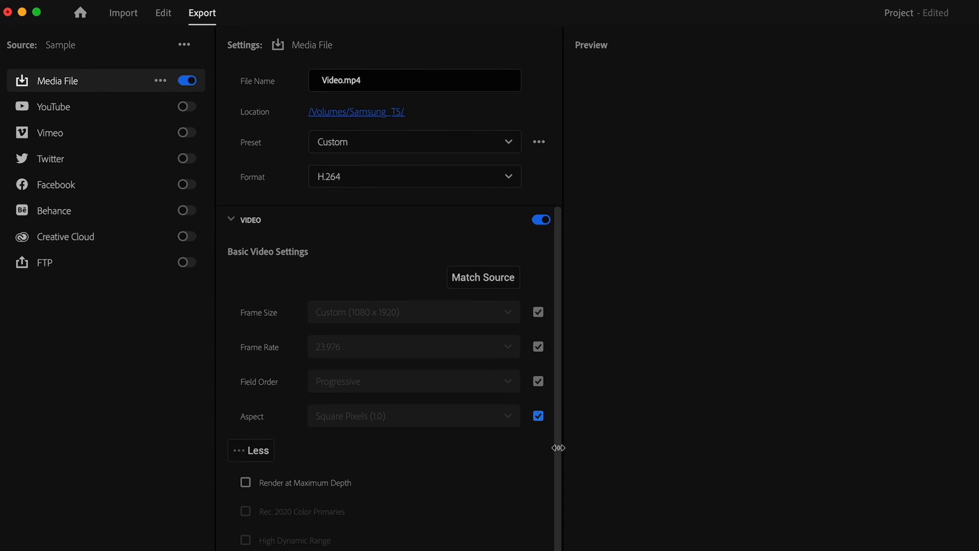
{"action": "left_click", "coordinate": [251, 451]}
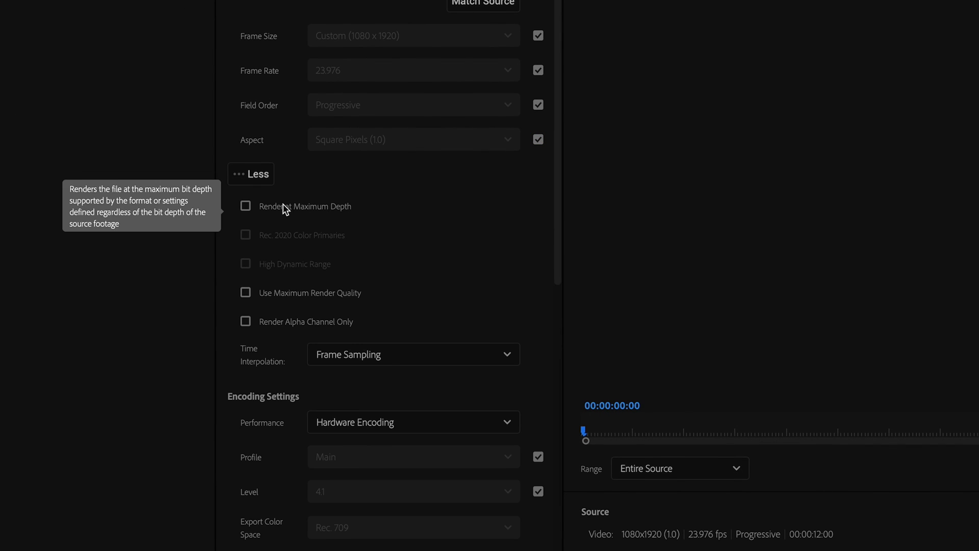
Enable maximum bit depth and render quality, hardware encoding, Main profile, automatic level
{"action": "left_click", "coordinate": [245, 206]}
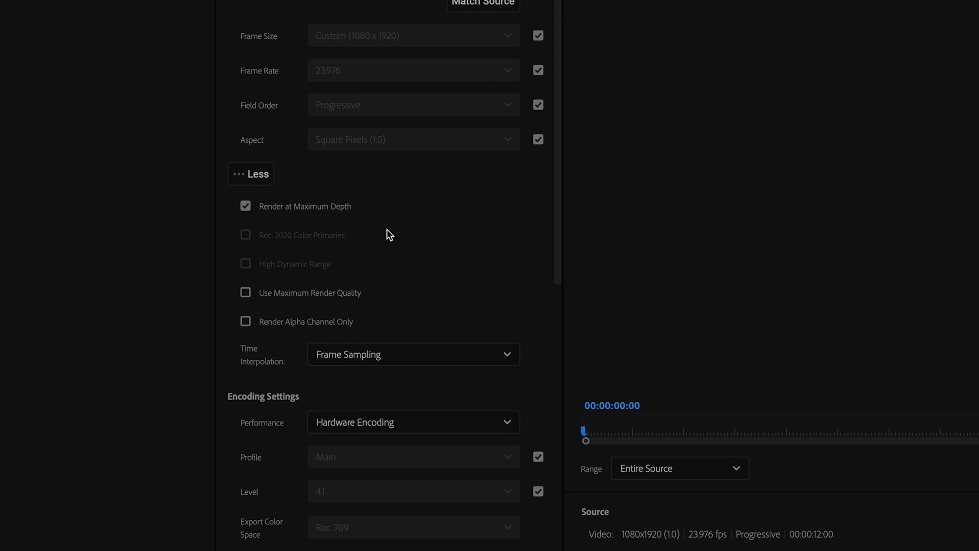
{"action": "mouse_move", "coordinate": [336, 294]}
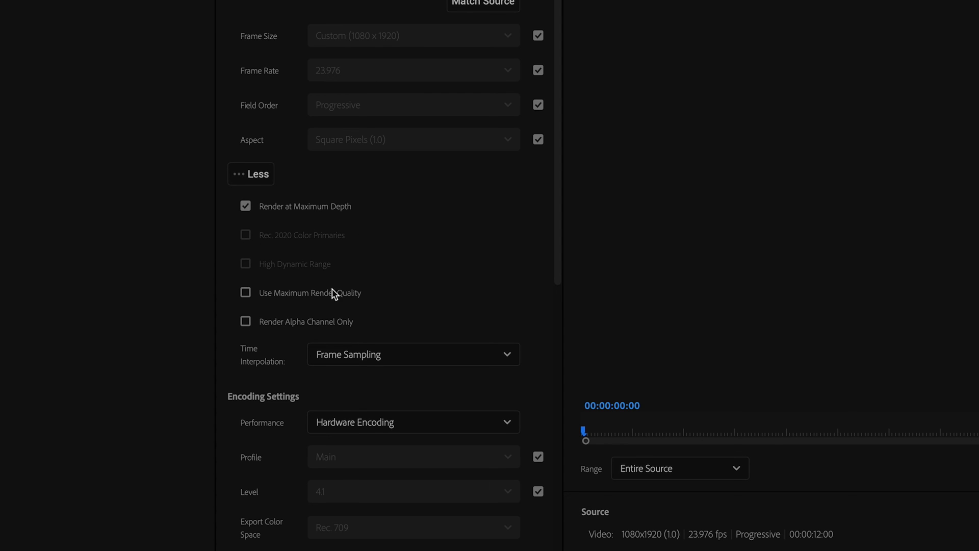
{"action": "left_click", "coordinate": [245, 292]}
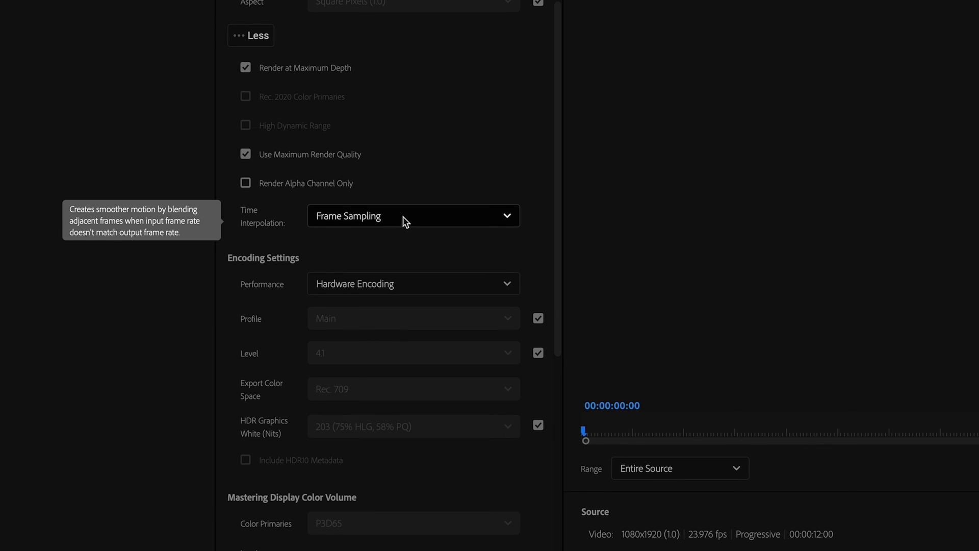
{"action": "left_click", "coordinate": [412, 284]}
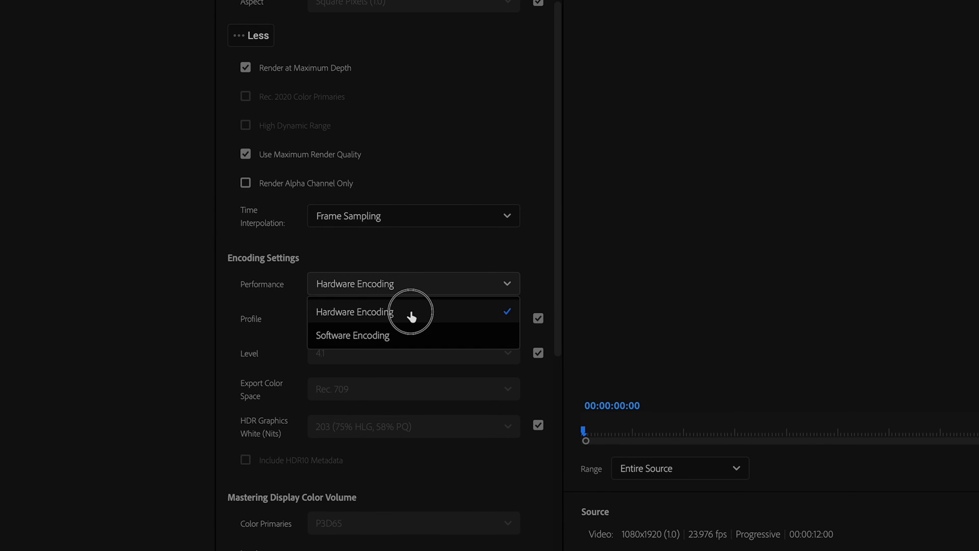
{"action": "left_click", "coordinate": [354, 312]}
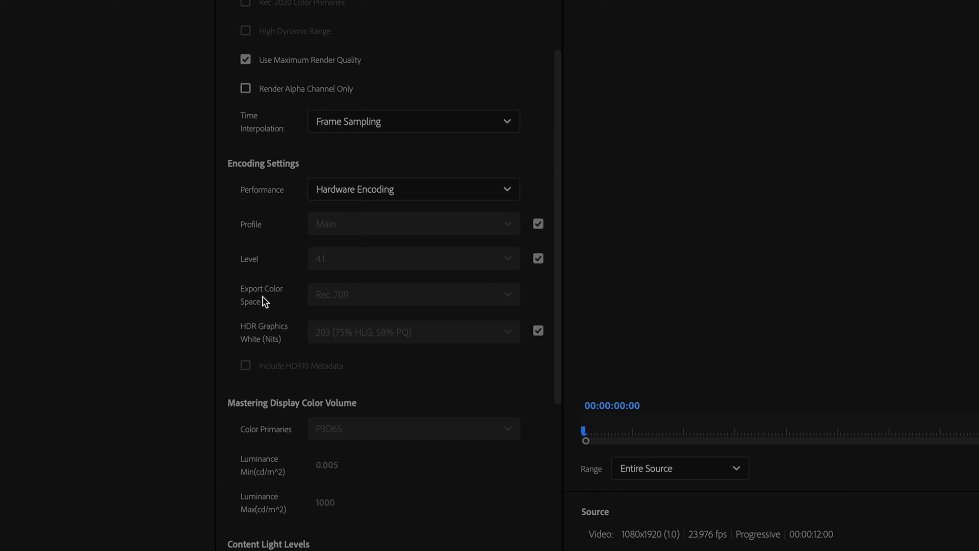
{"action": "mouse_move", "coordinate": [381, 189]}
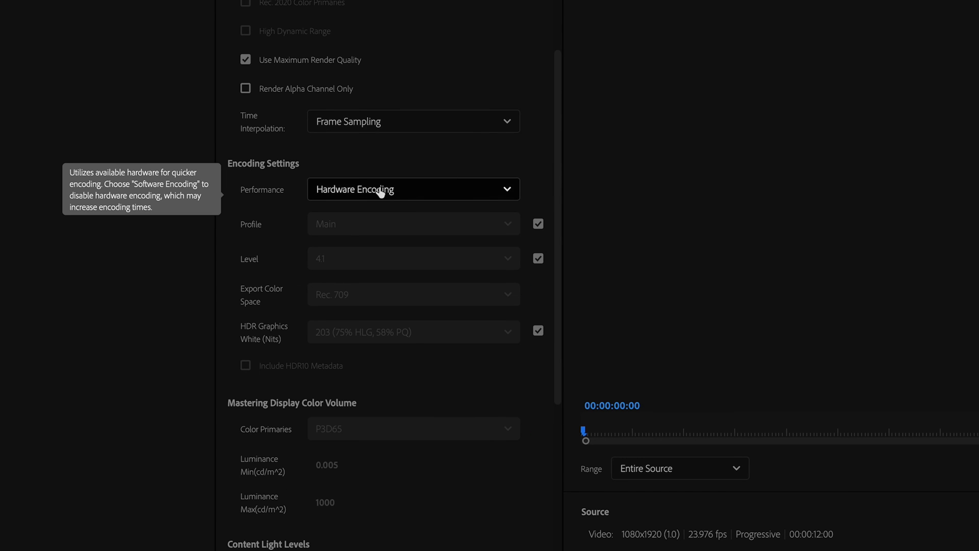
{"action": "mouse_move", "coordinate": [506, 155]}
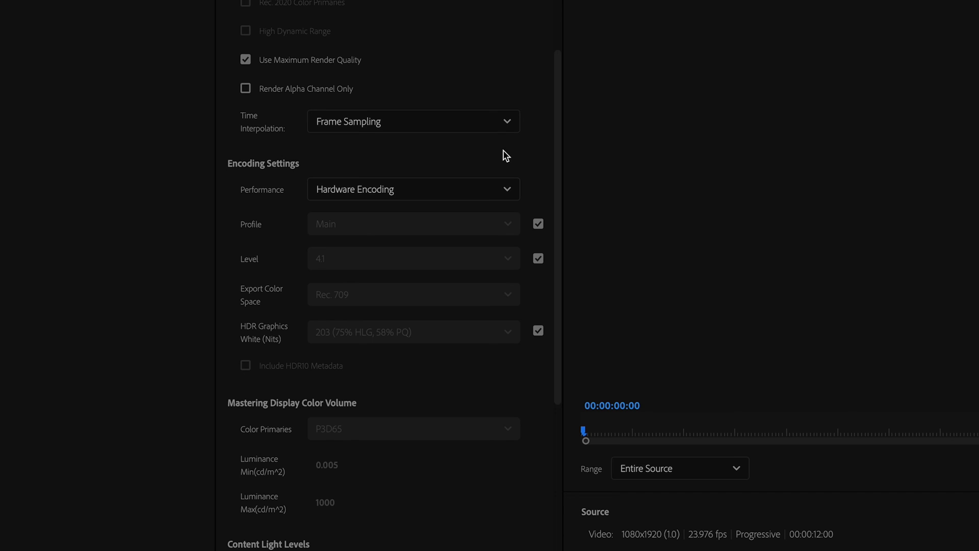
{"action": "left_click", "coordinate": [412, 223]}
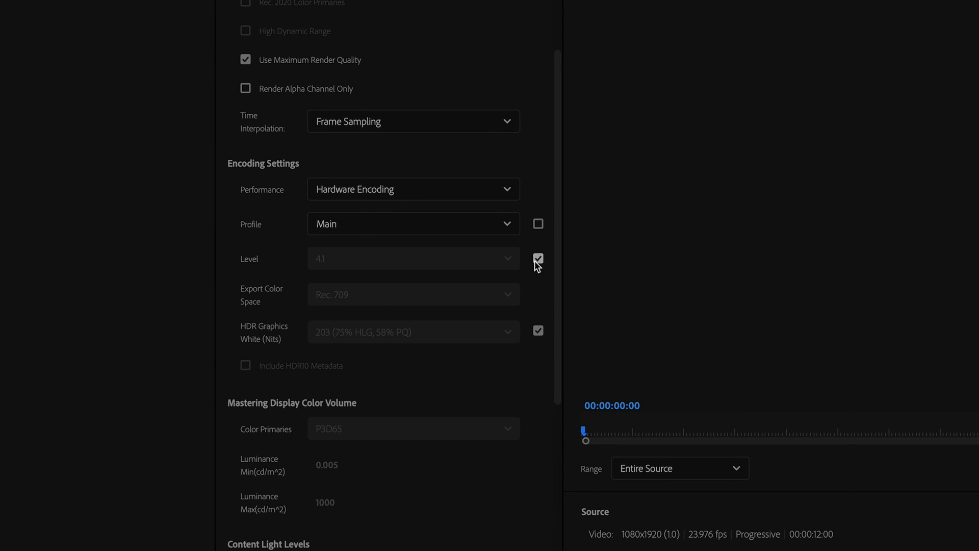
{"action": "left_click", "coordinate": [537, 258]}
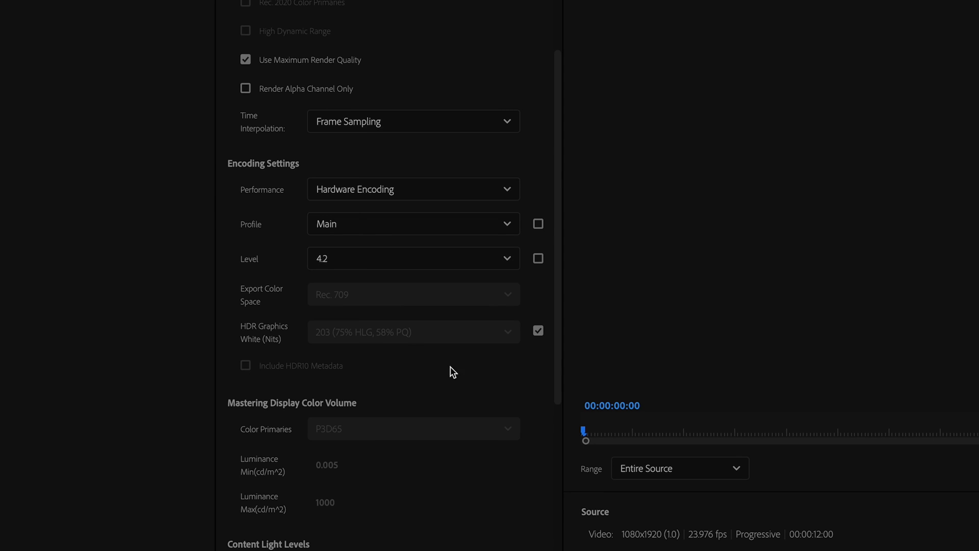
{"action": "left_click", "coordinate": [537, 258]}
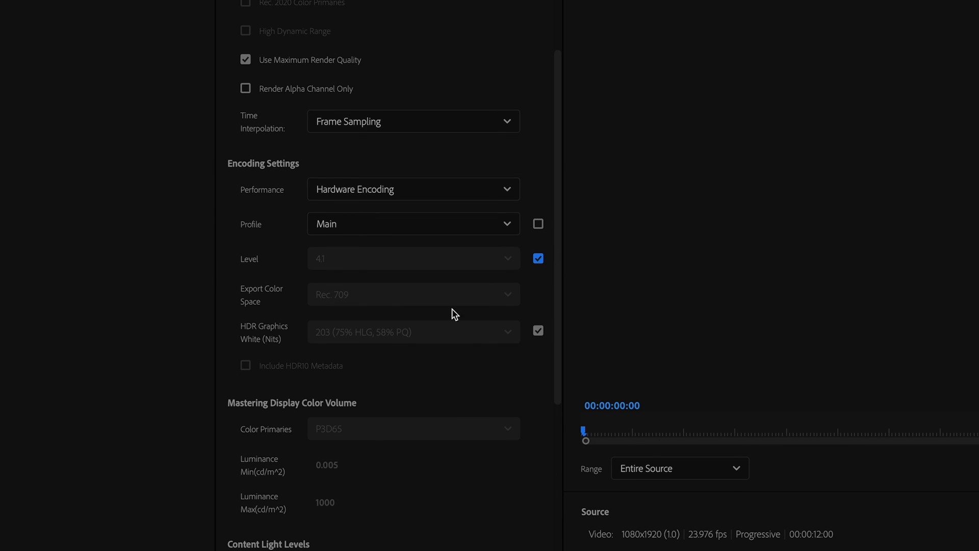
{"action": "mouse_move", "coordinate": [287, 304]}
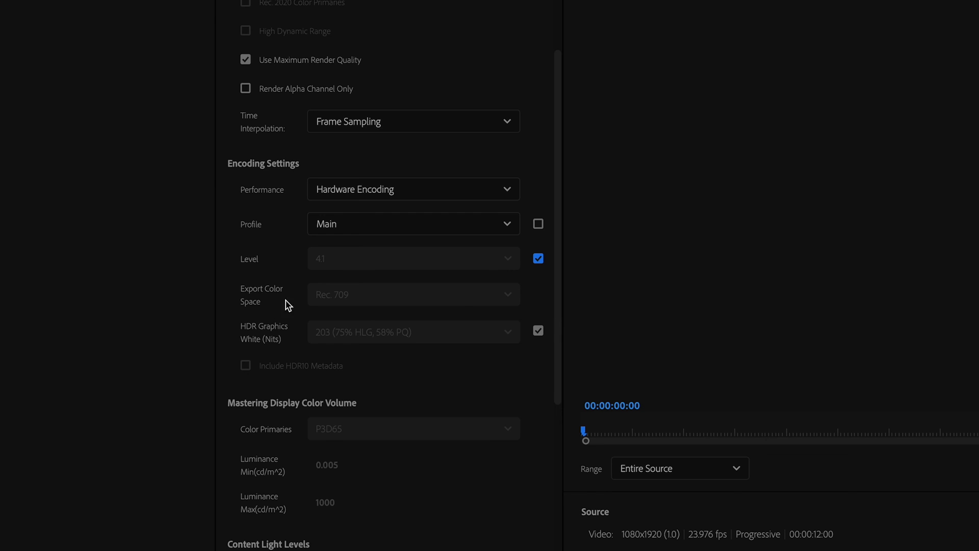
Drag the VBR 1 pass target bitrate slider from 20 down to 8 Mbps
{"action": "scroll", "scroll_direction": "down", "scroll_amount": 3}
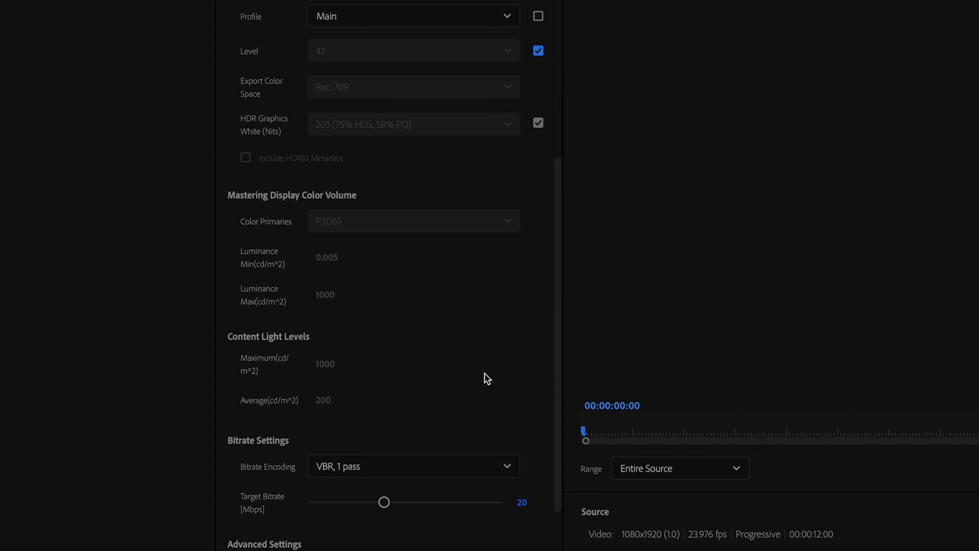
{"action": "scroll", "scroll_direction": "down", "scroll_amount": 3}
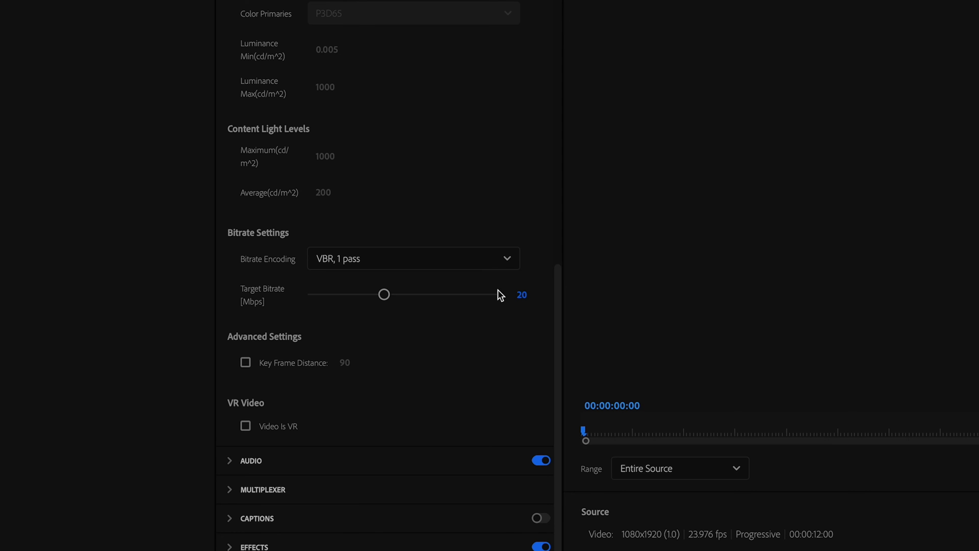
{"action": "left_click", "coordinate": [521, 294]}
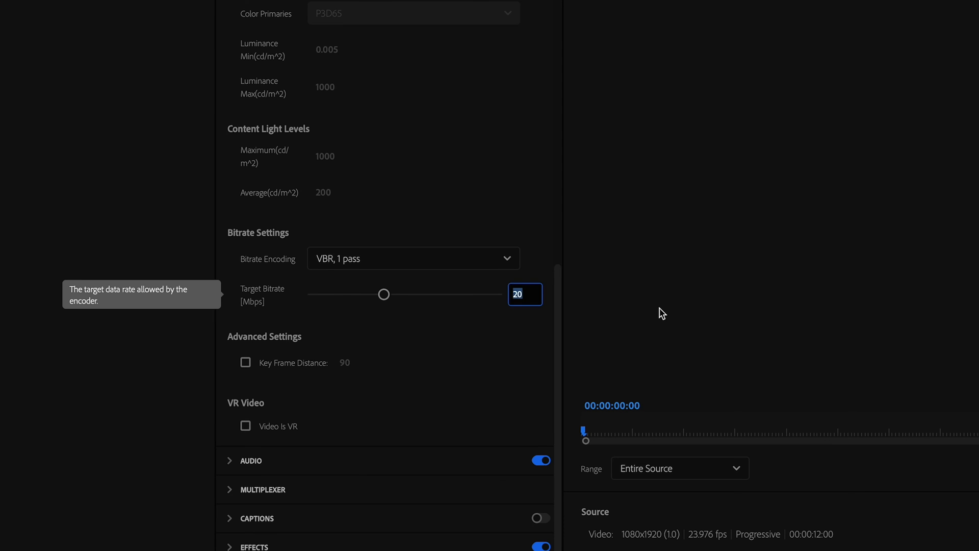
{"action": "left_click_drag", "start_coordinate": [384, 294], "coordinate": [338, 294]}
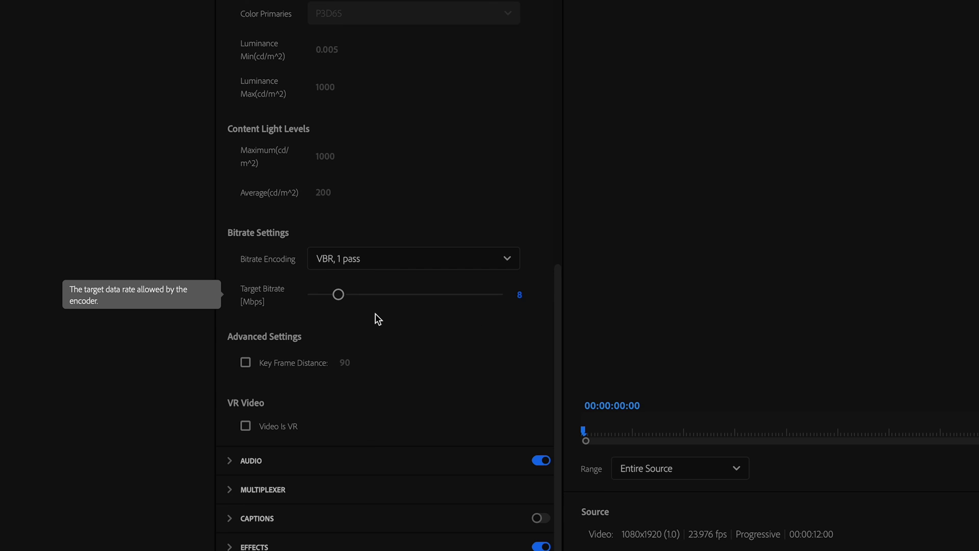
{"action": "mouse_move", "coordinate": [397, 300]}
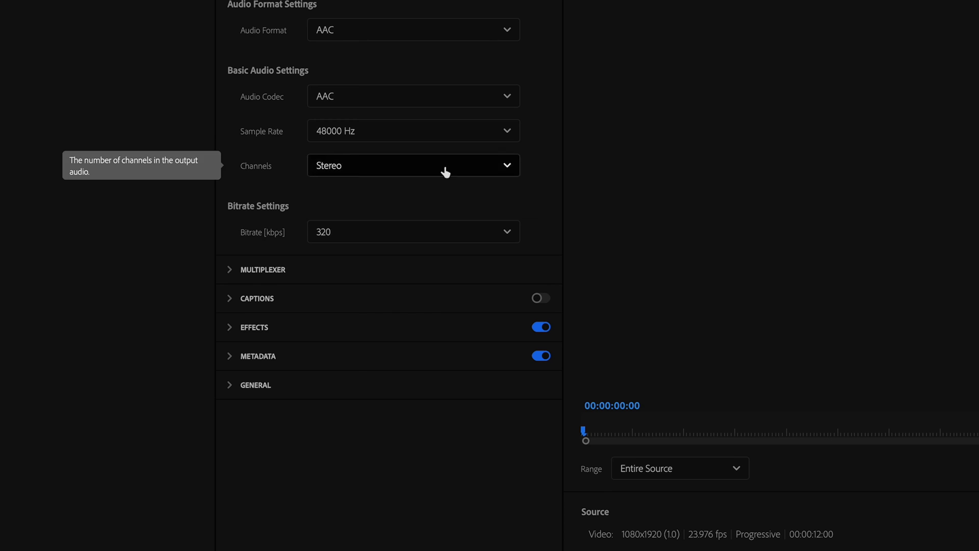
{"action": "mouse_move", "coordinate": [269, 211]}
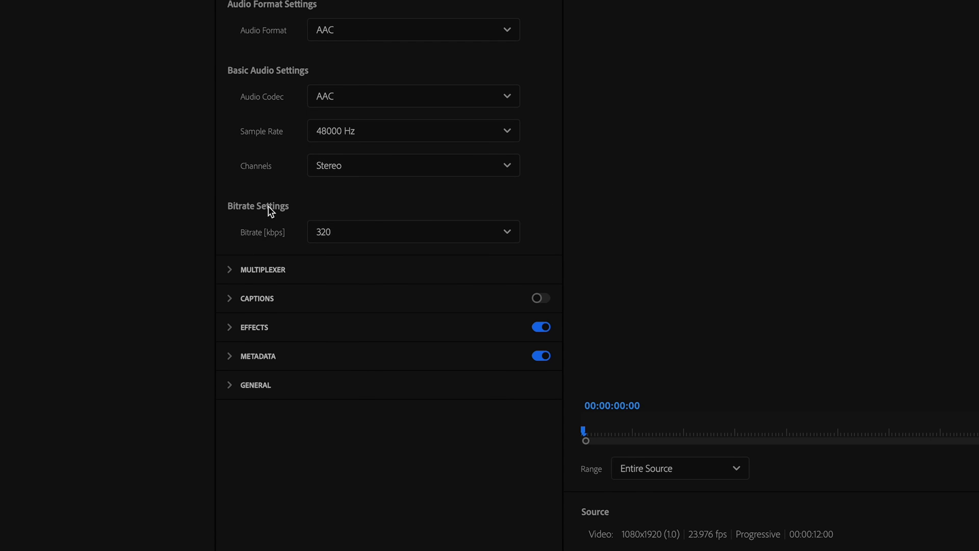
{"action": "mouse_move", "coordinate": [575, 211]}
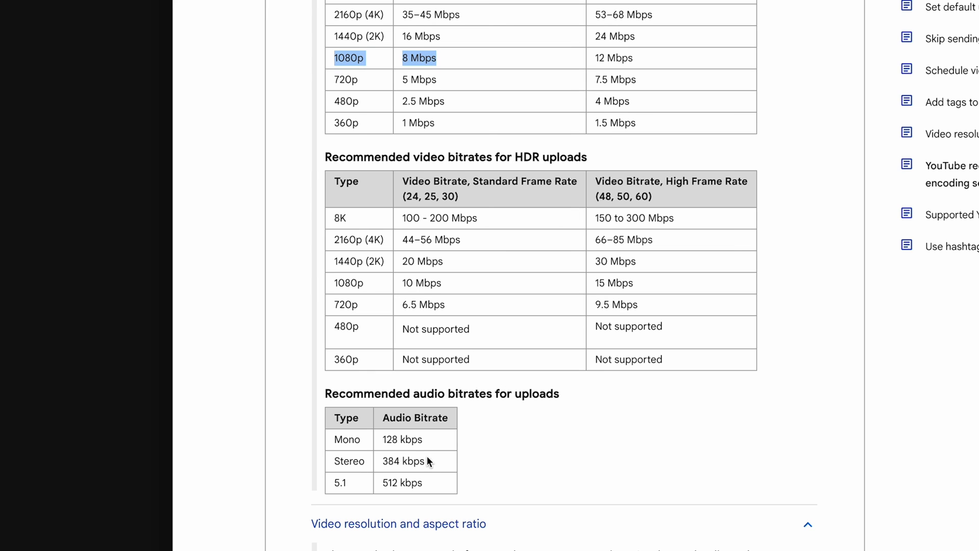
{"action": "mouse_move", "coordinate": [383, 465]}
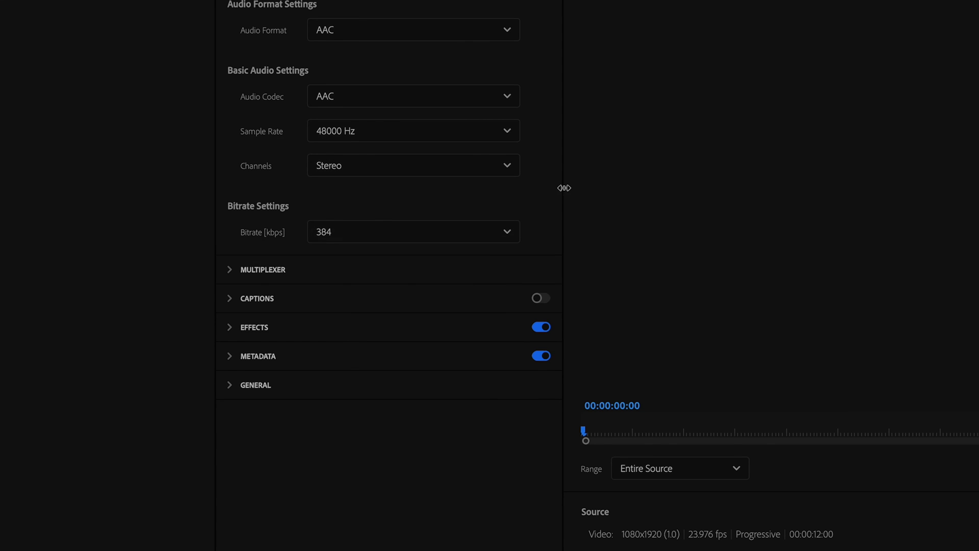
{"action": "mouse_move", "coordinate": [544, 187]}
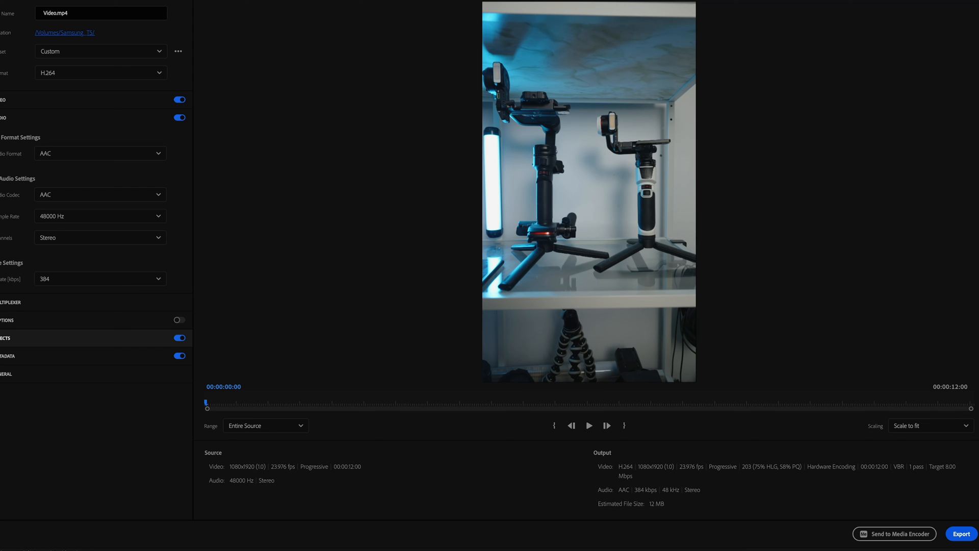
{"action": "mouse_move", "coordinate": [962, 533]}
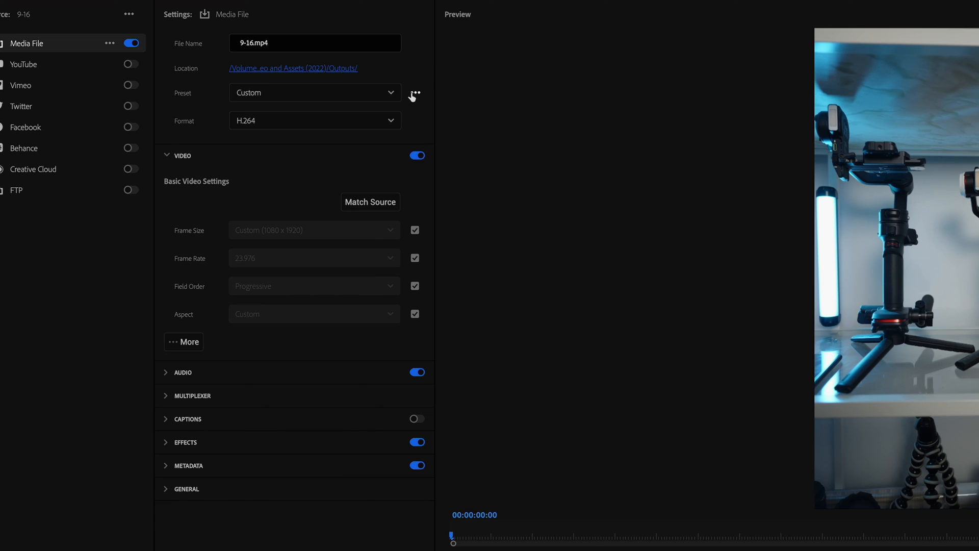
Store the current 9:16 export settings under the preset name 'YT Shorts'
{"action": "left_click", "coordinate": [414, 92]}
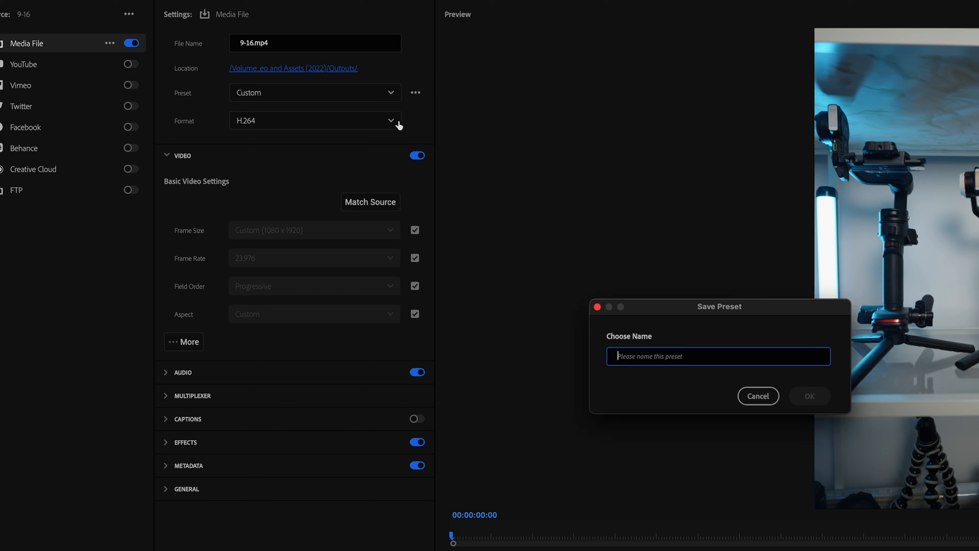
{"action": "type", "text": "YT Shorts"}
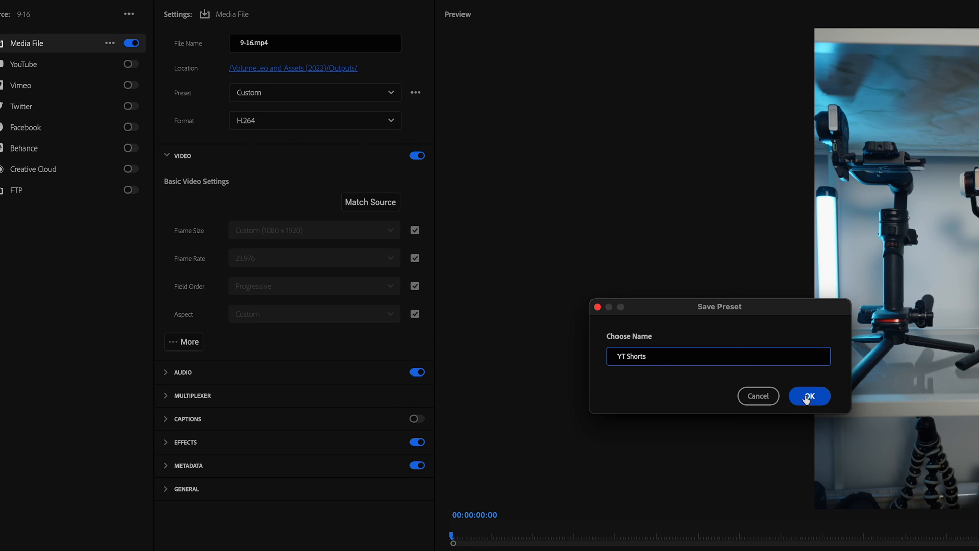
{"action": "left_click", "coordinate": [808, 396]}
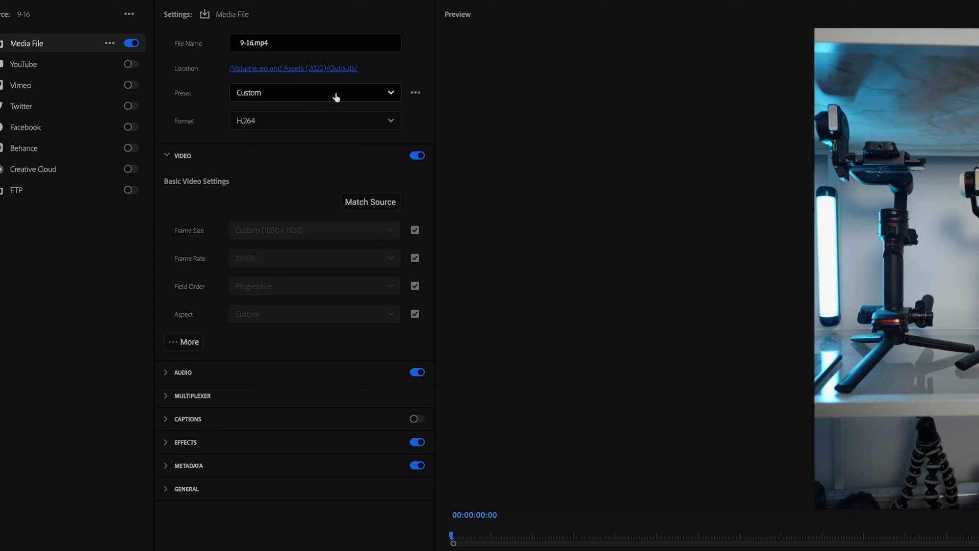
Expand the Preset dropdown to confirm 'YT Shorts' is listed among the export presets
{"action": "left_click", "coordinate": [315, 92]}
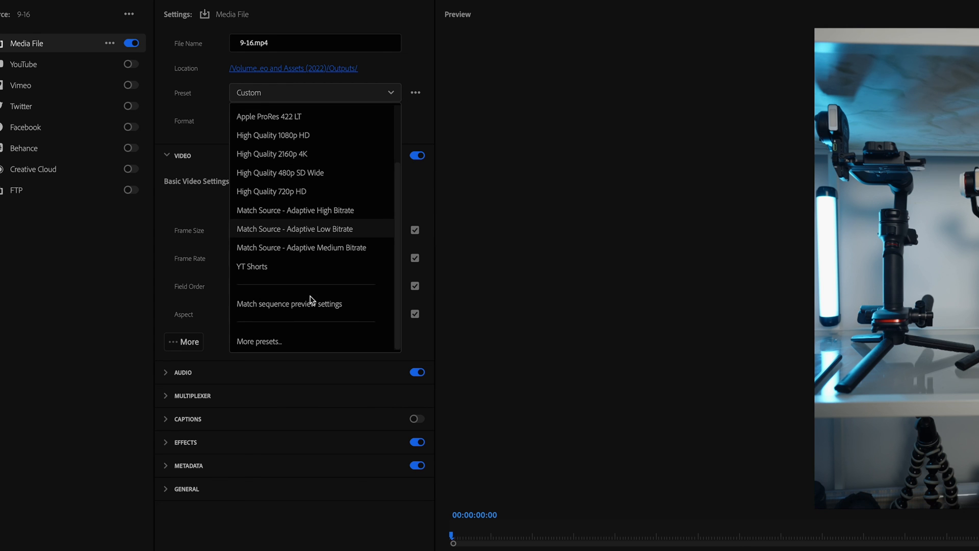
{"action": "mouse_move", "coordinate": [251, 266]}
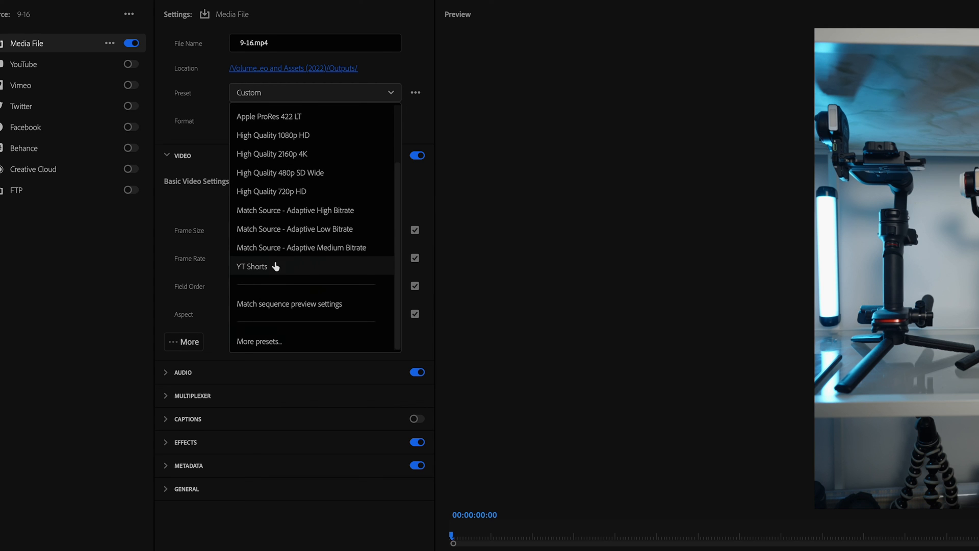